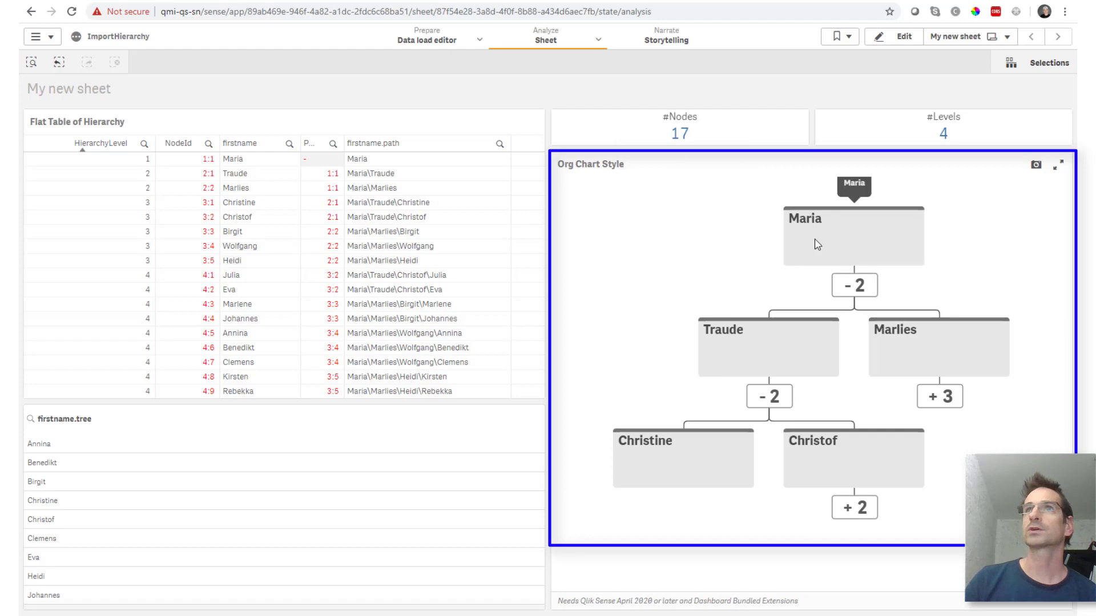
pyautogui.moveTo(737, 205)
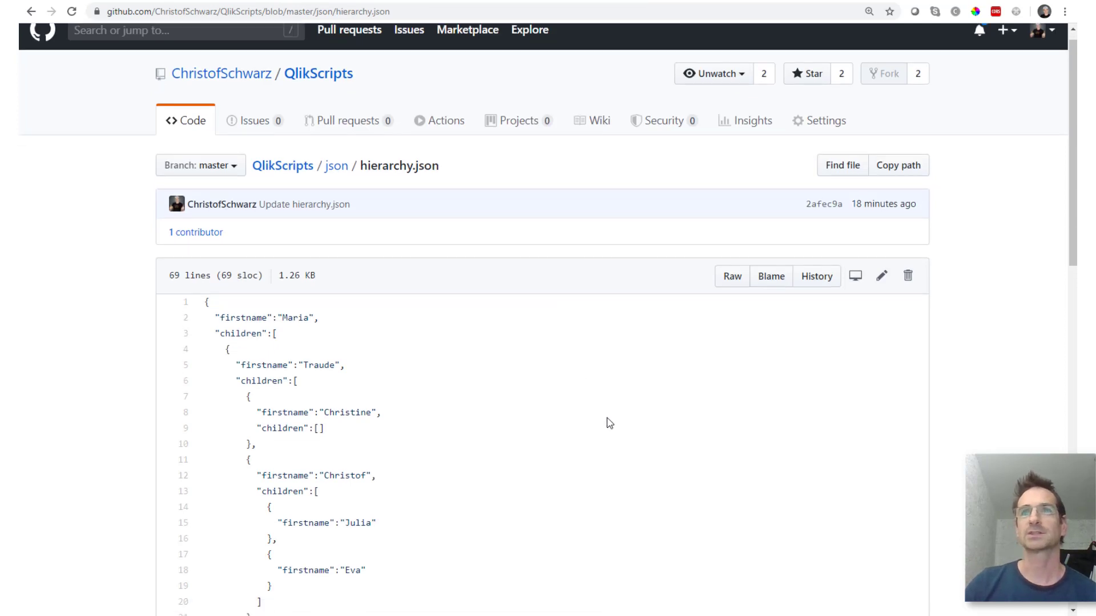
# Scroll down hierarchy.json on GitHub to Marlies's branch with Birgit, Marlene and Johannes
pyautogui.scroll(-3)
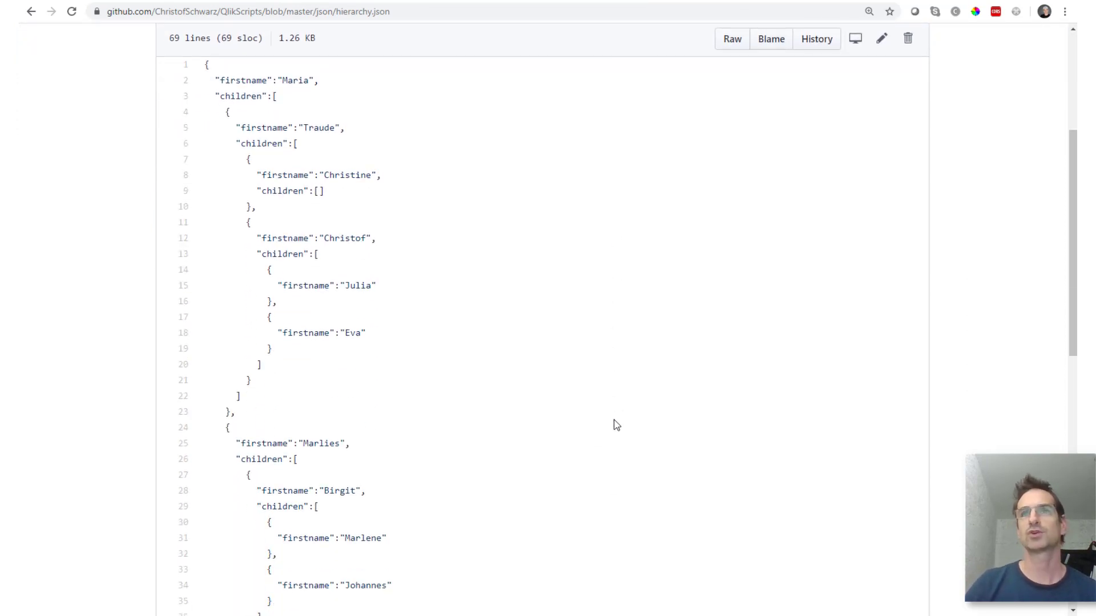
pyautogui.moveTo(235, 96)
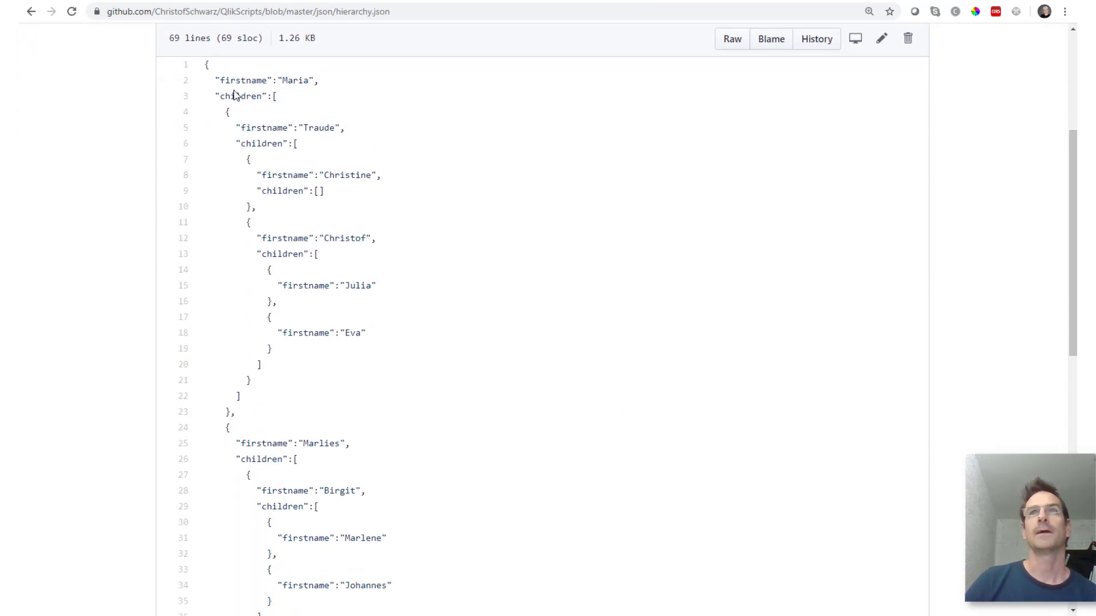
pyautogui.moveTo(334, 127)
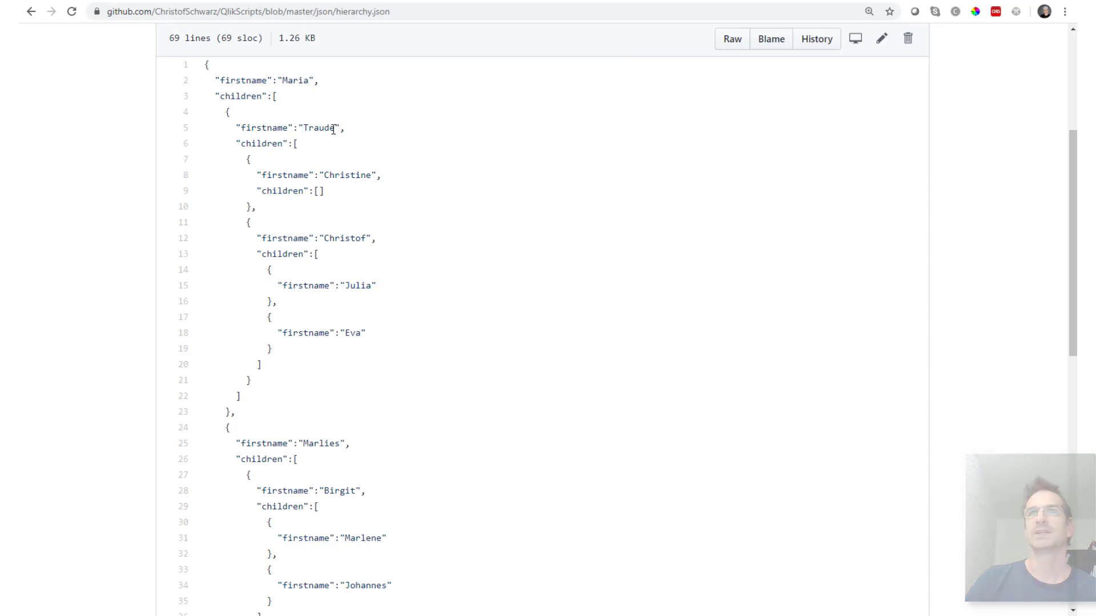
pyautogui.moveTo(342, 160)
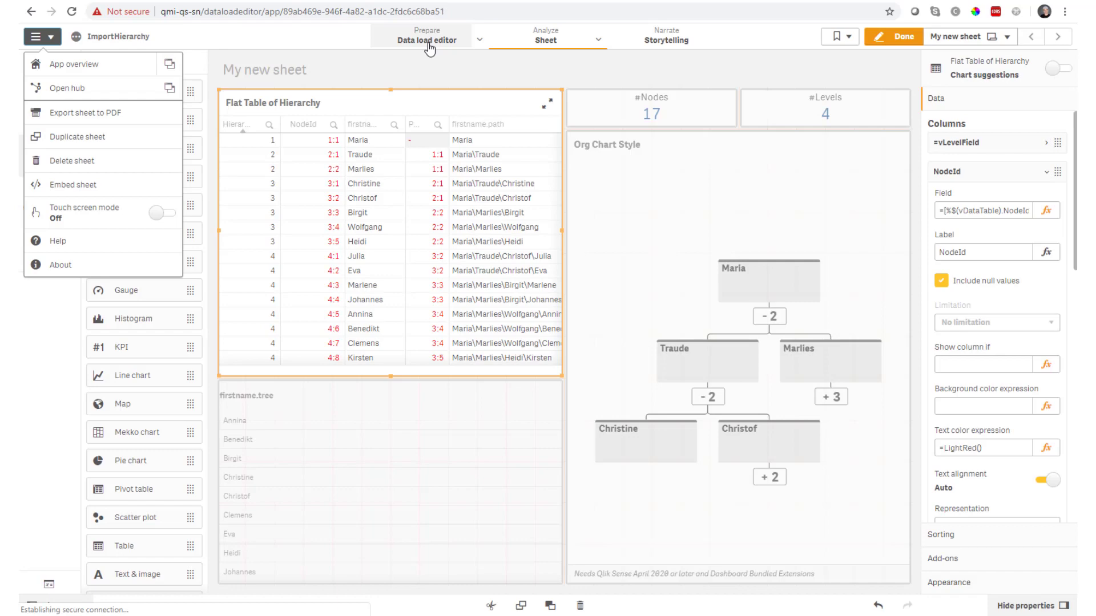
# Open the data load editor and use the existing github_QlikScripts_json connection instead of a new one
pyautogui.click(426, 35)
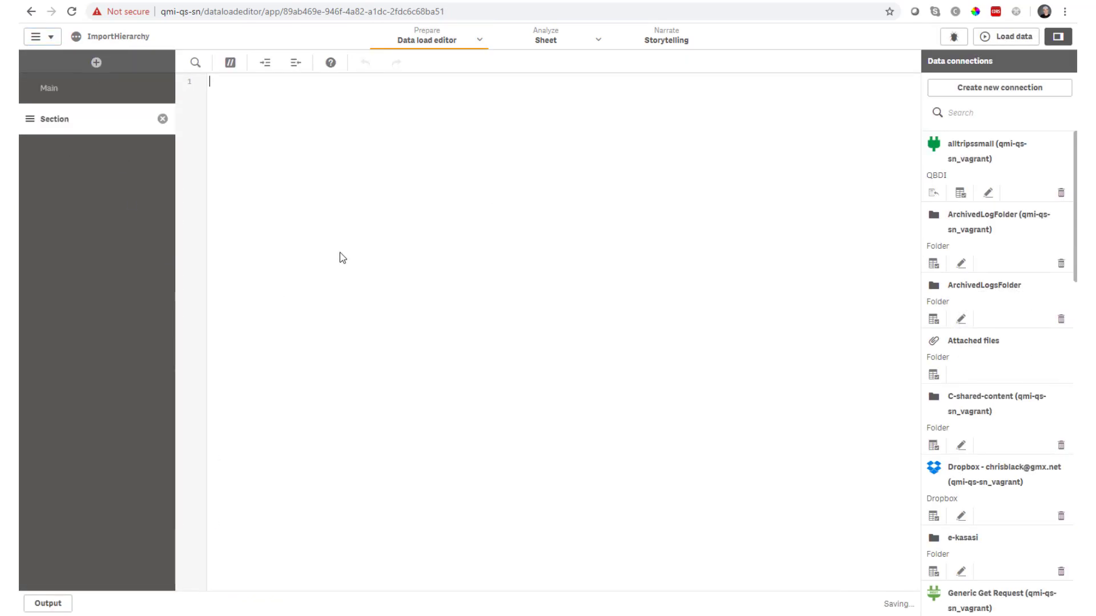
pyautogui.click(998, 87)
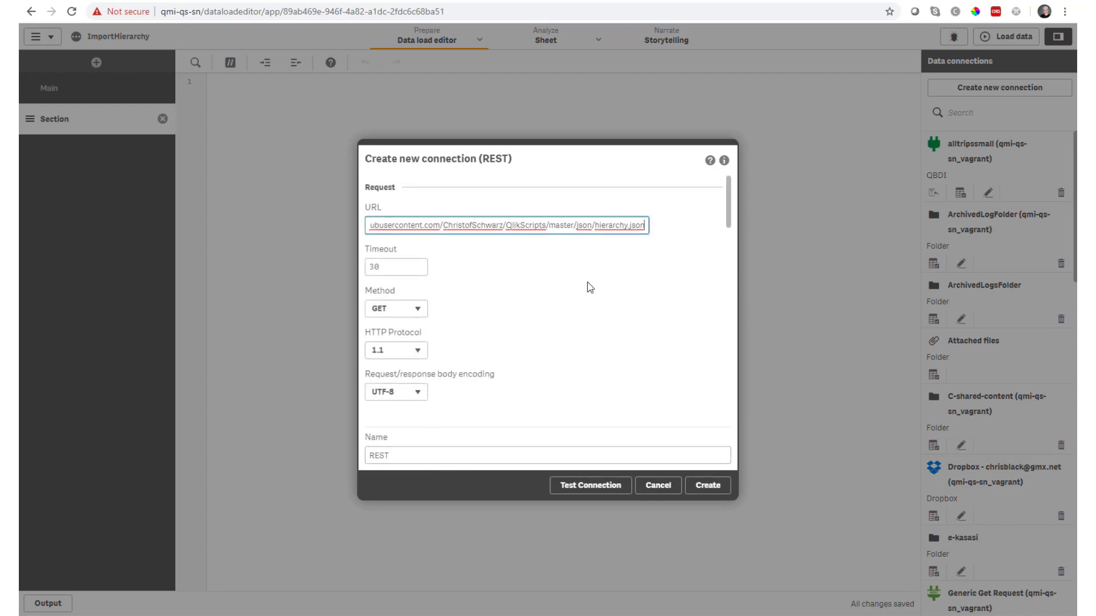
pyautogui.moveTo(636, 341)
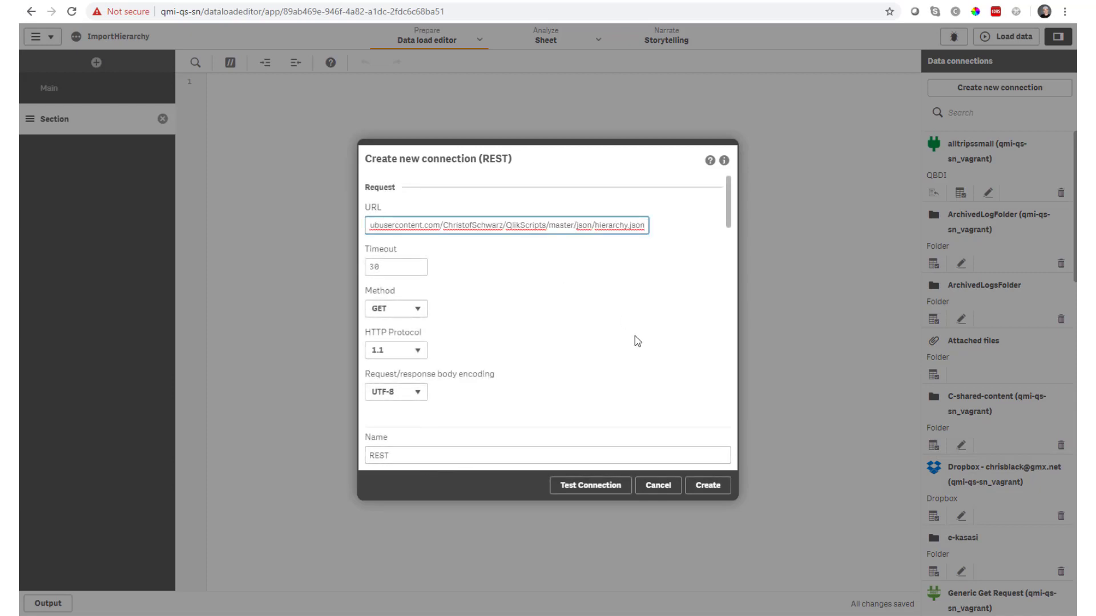
pyautogui.click(589, 485)
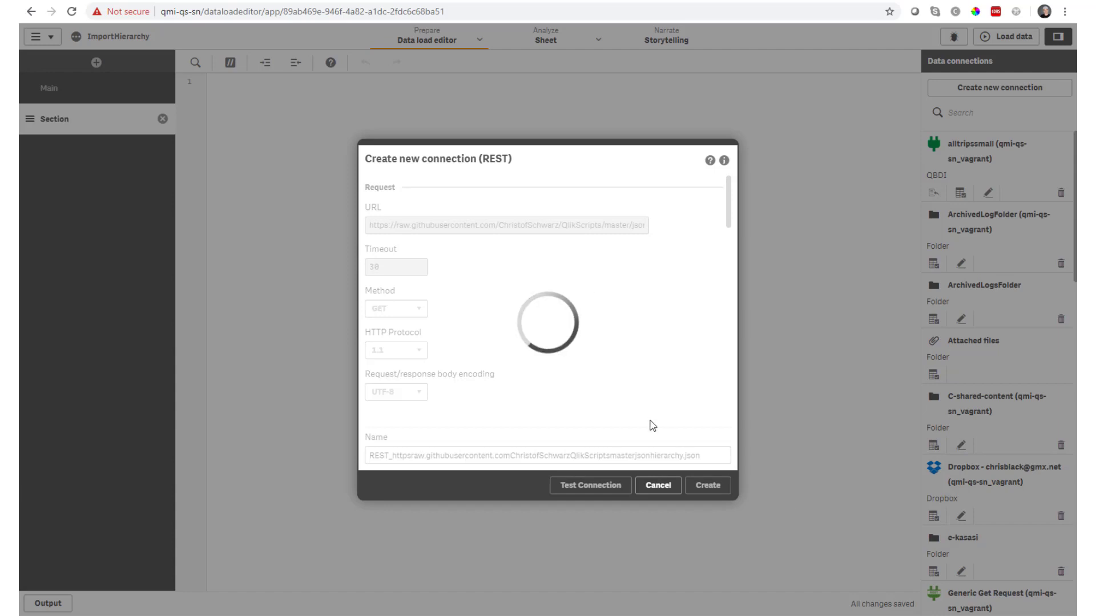
pyautogui.click(987, 455)
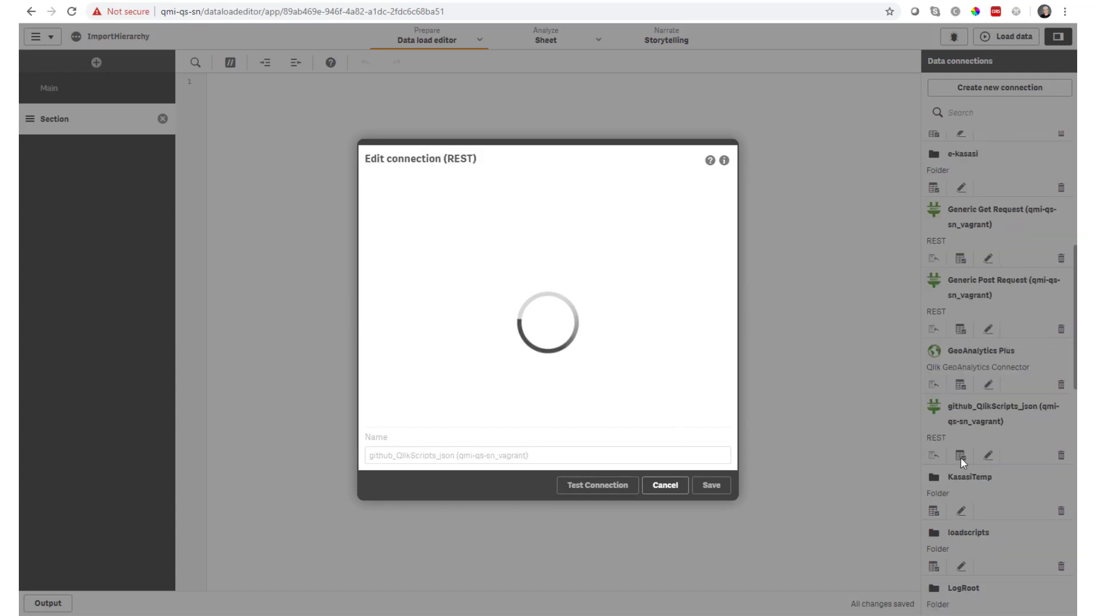
pyautogui.click(664, 485)
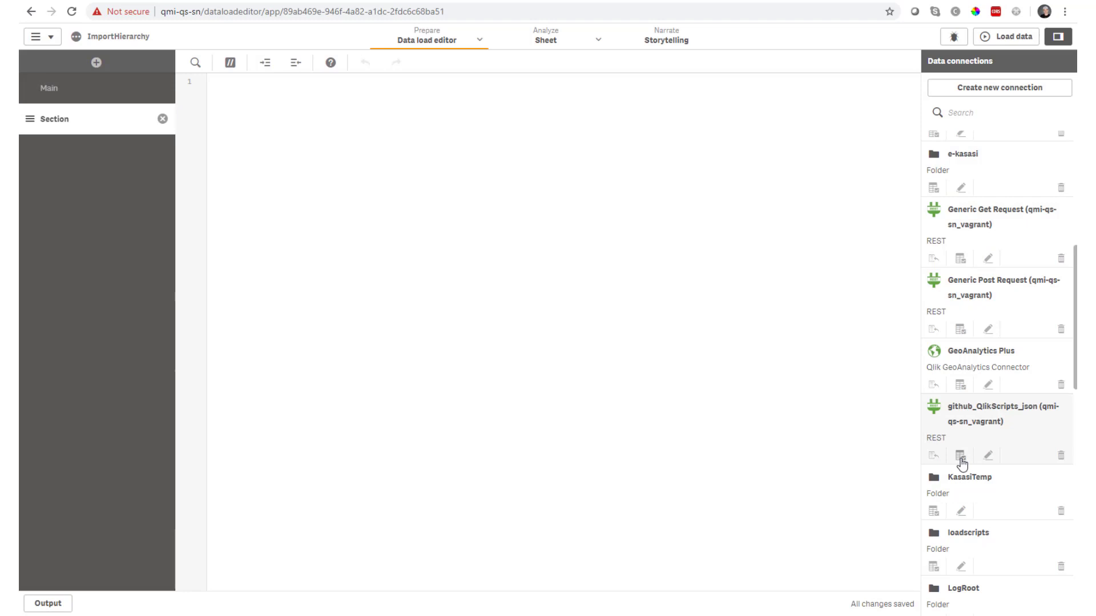
# Select root and every nested children level from github_QlikScripts_json and insert the script
pyautogui.click(959, 455)
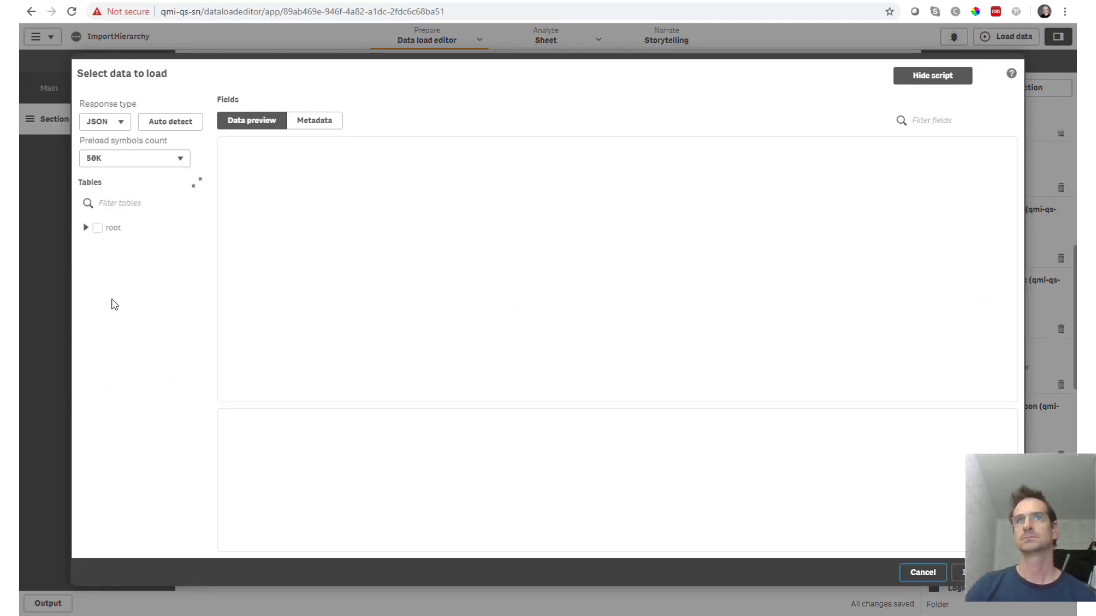
pyautogui.click(85, 227)
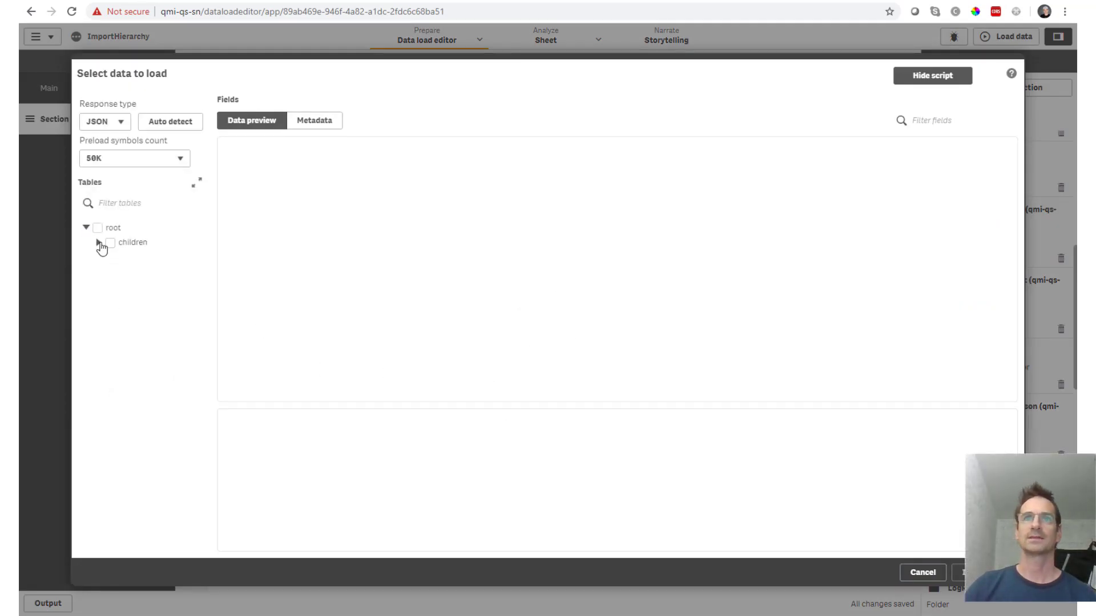
pyautogui.click(101, 243)
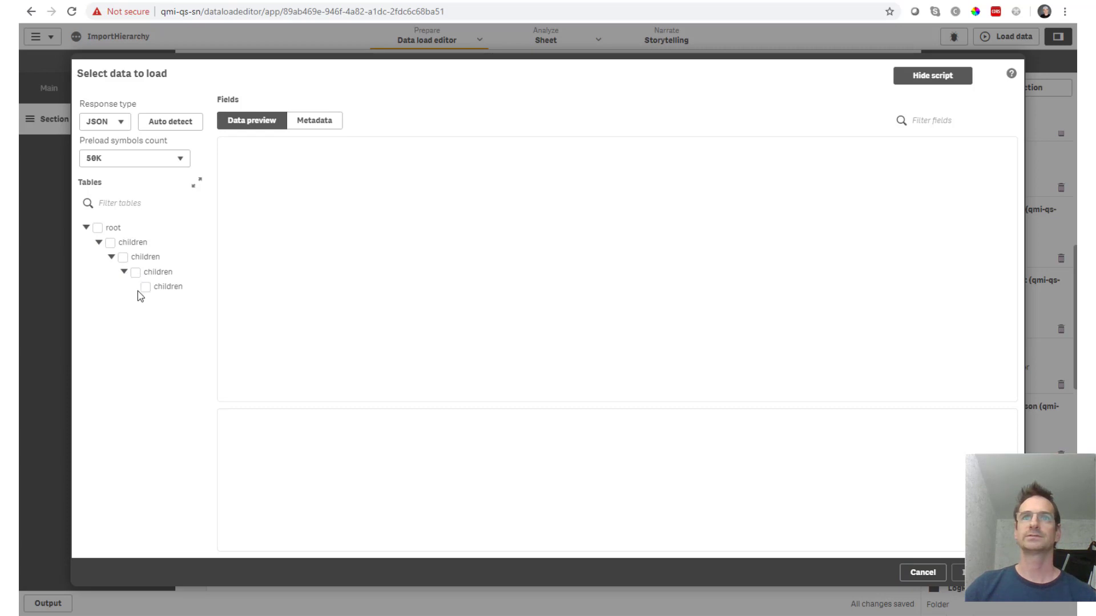
pyautogui.click(132, 272)
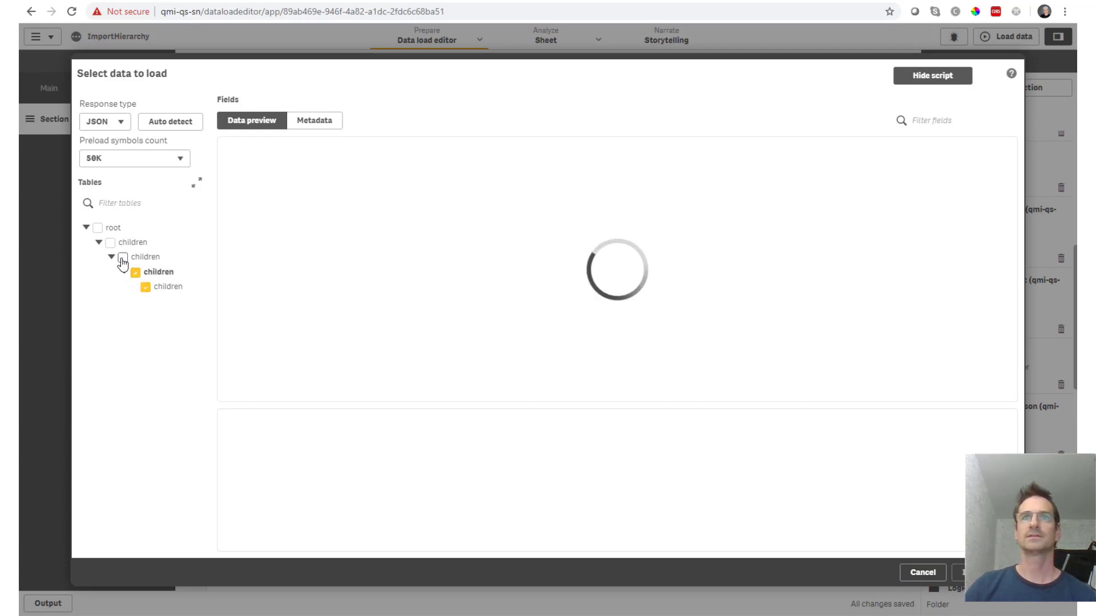
pyautogui.click(122, 256)
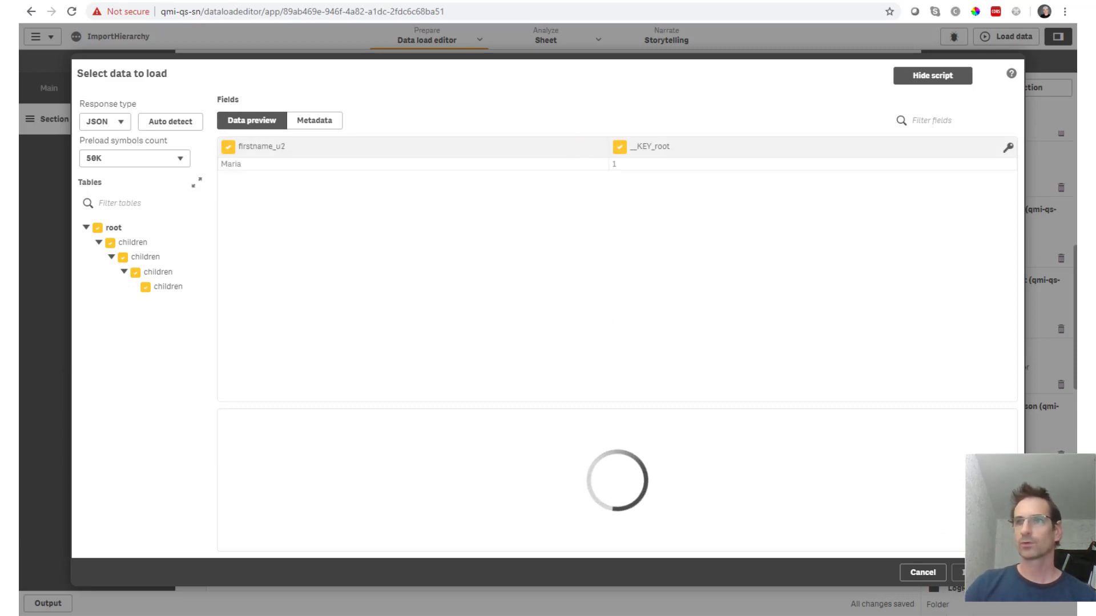
pyautogui.click(984, 573)
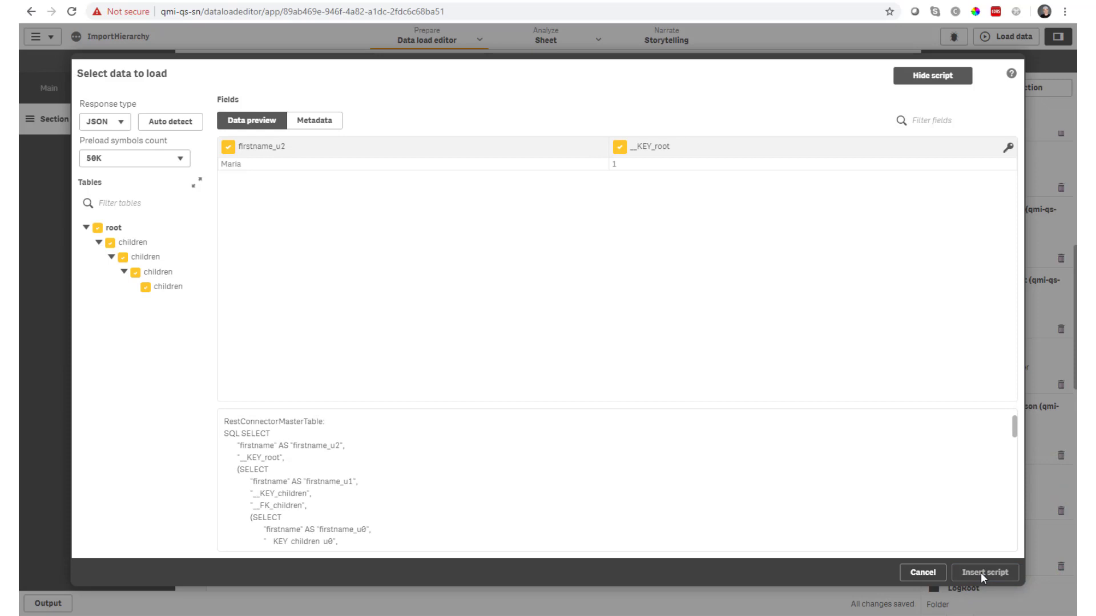
pyautogui.click(984, 572)
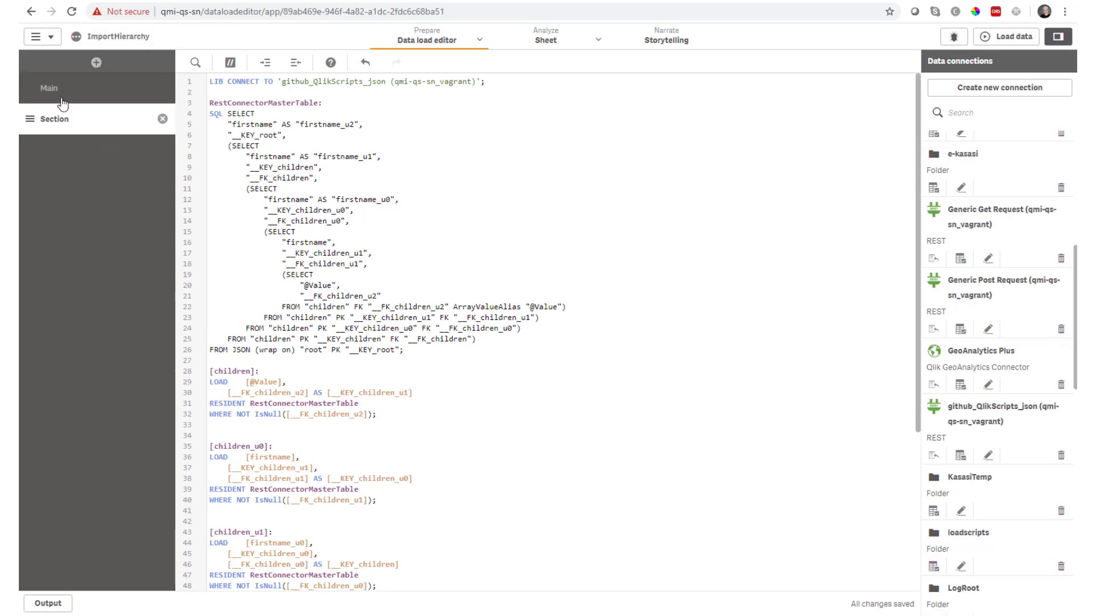
# Run Load data to execute the generated REST load script
pyautogui.click(1005, 37)
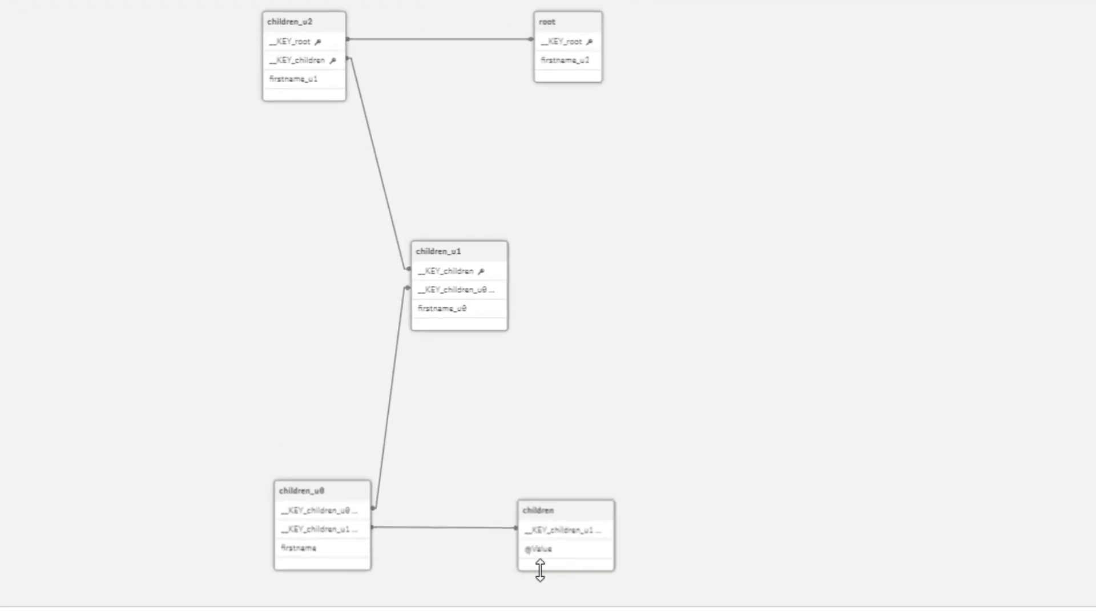
pyautogui.moveTo(318, 559)
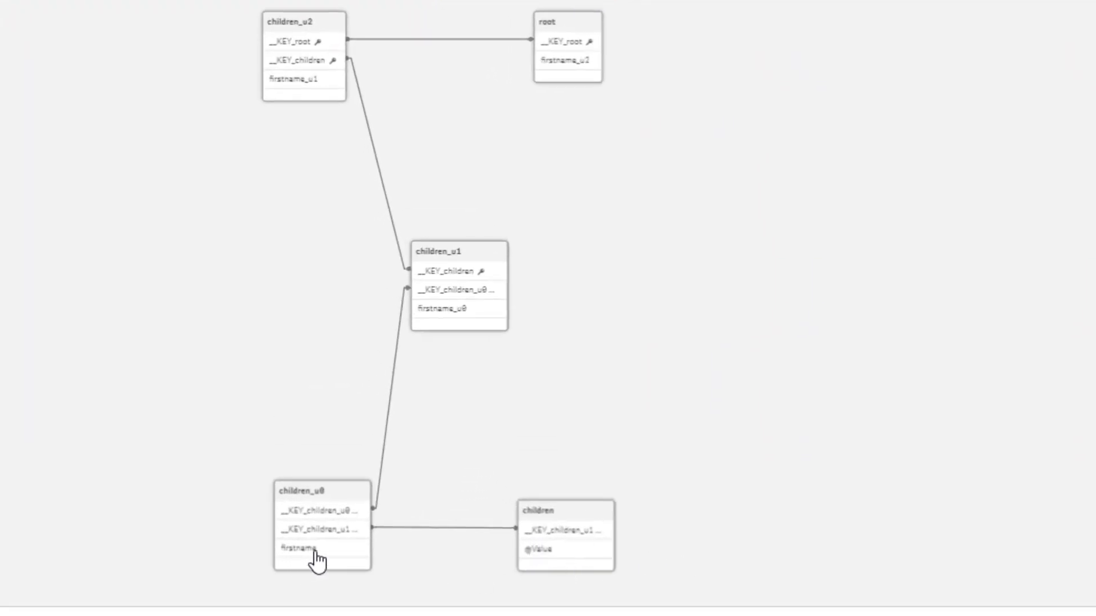
pyautogui.moveTo(480, 321)
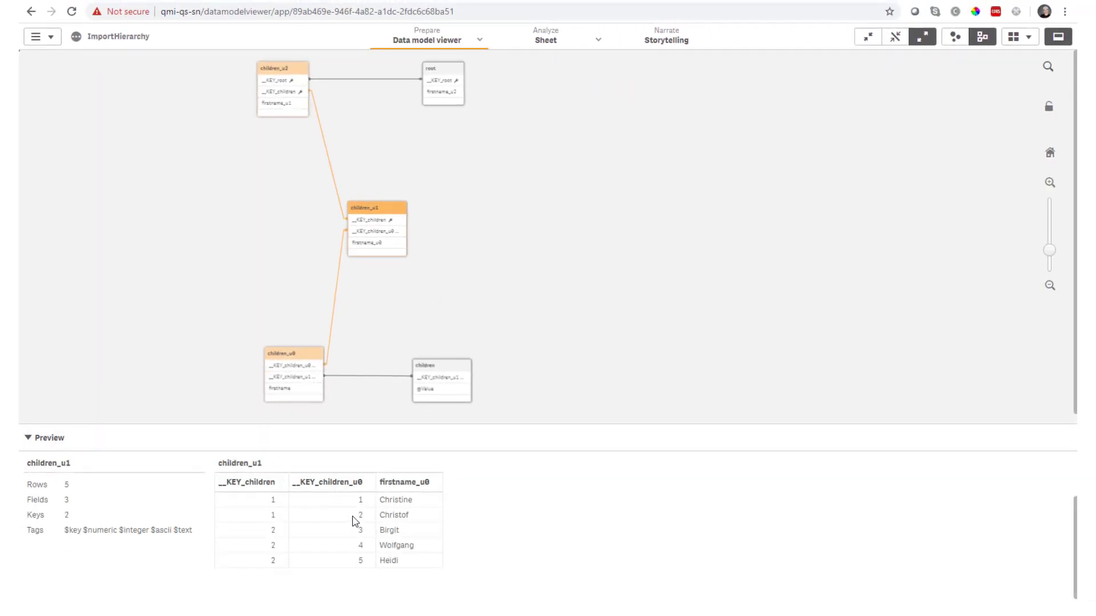
# Preview the root, children_u1 and children_u0 tables in the data model viewer
pyautogui.click(442, 68)
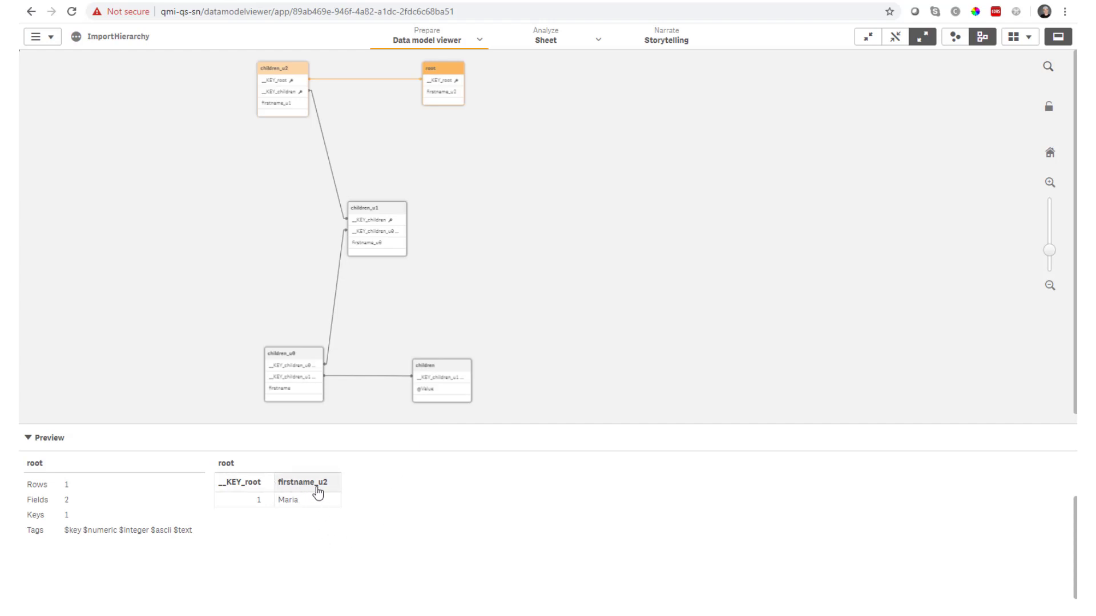
pyautogui.click(282, 67)
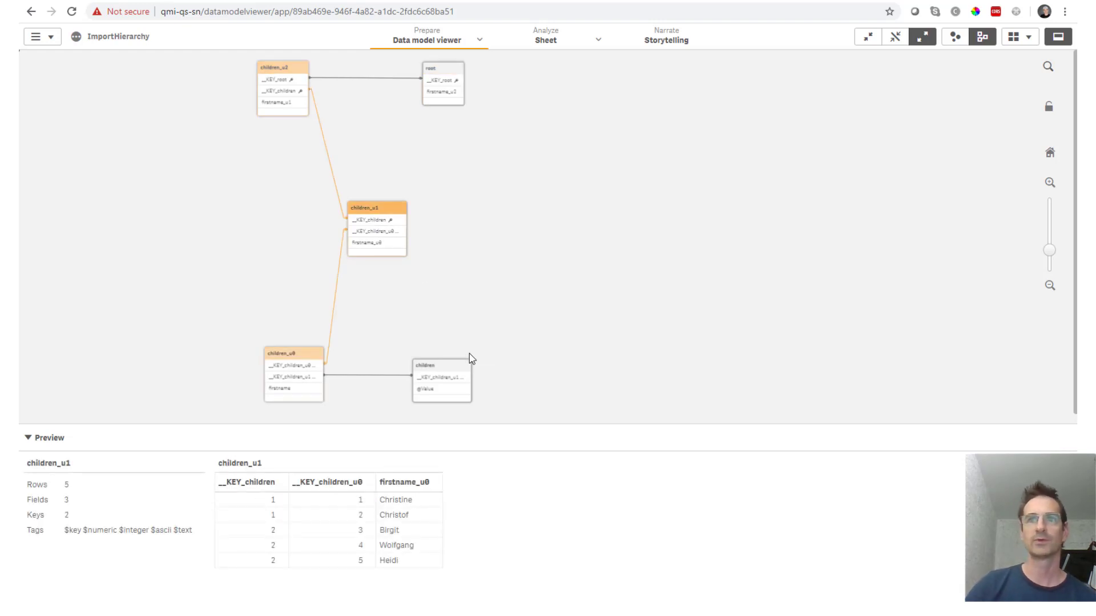
pyautogui.click(293, 353)
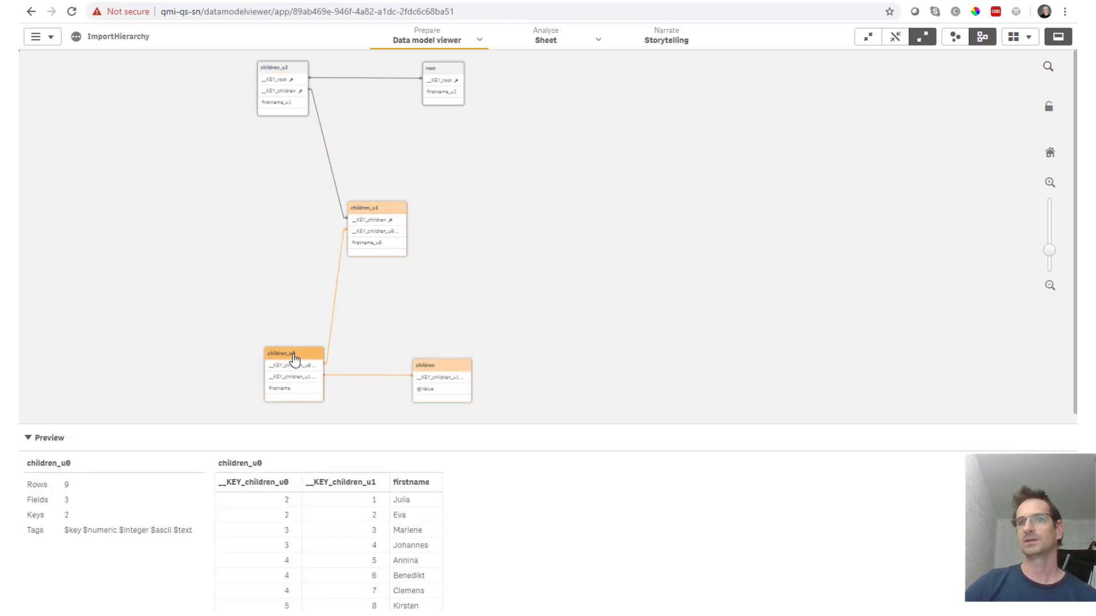
pyautogui.moveTo(525, 389)
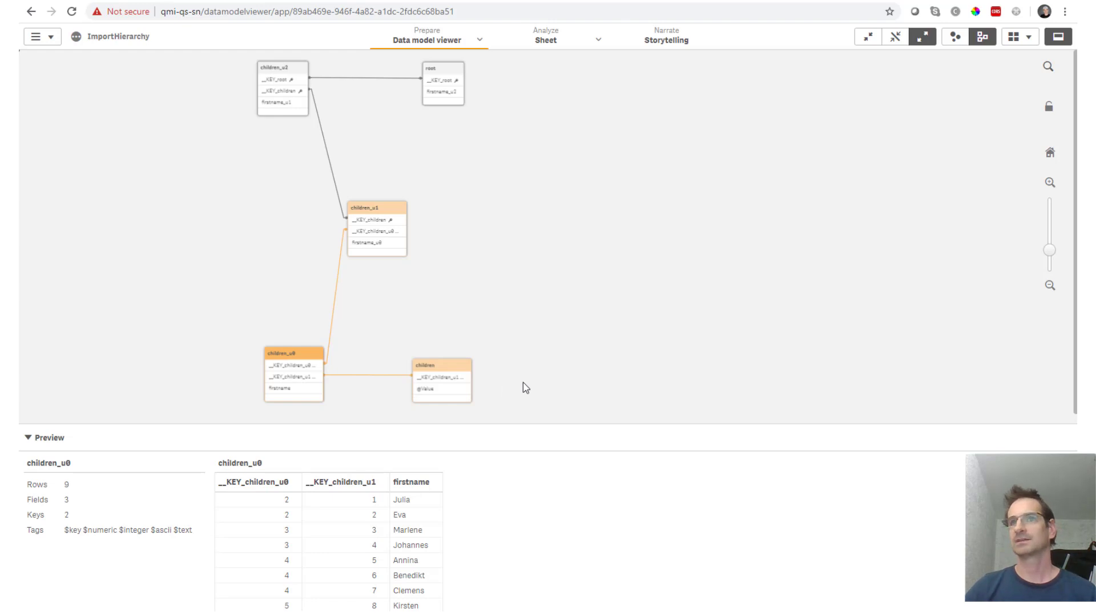
pyautogui.moveTo(524, 309)
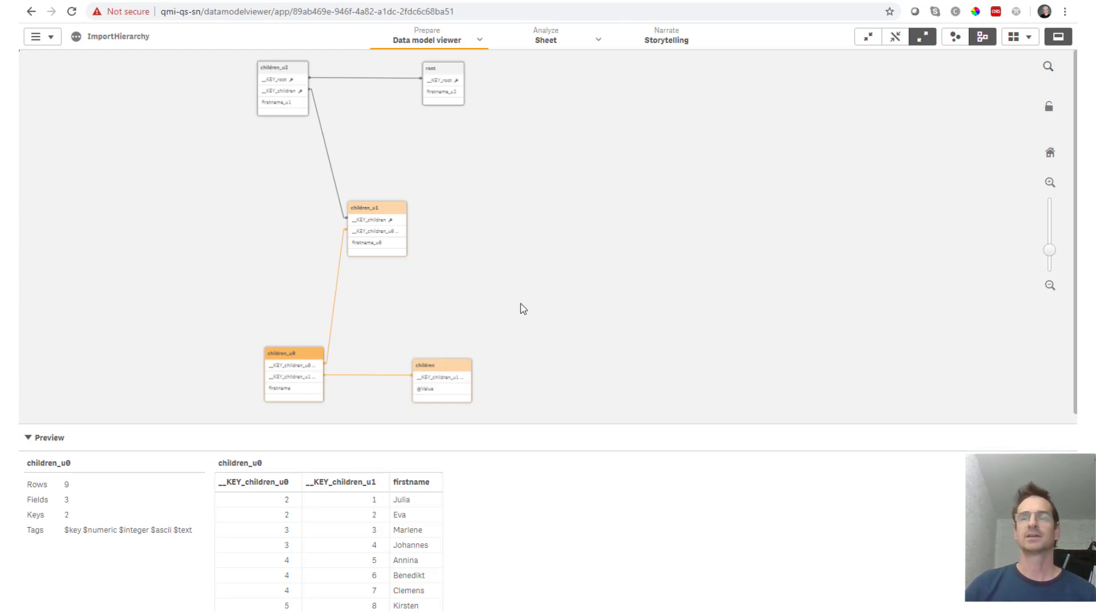
pyautogui.moveTo(511, 216)
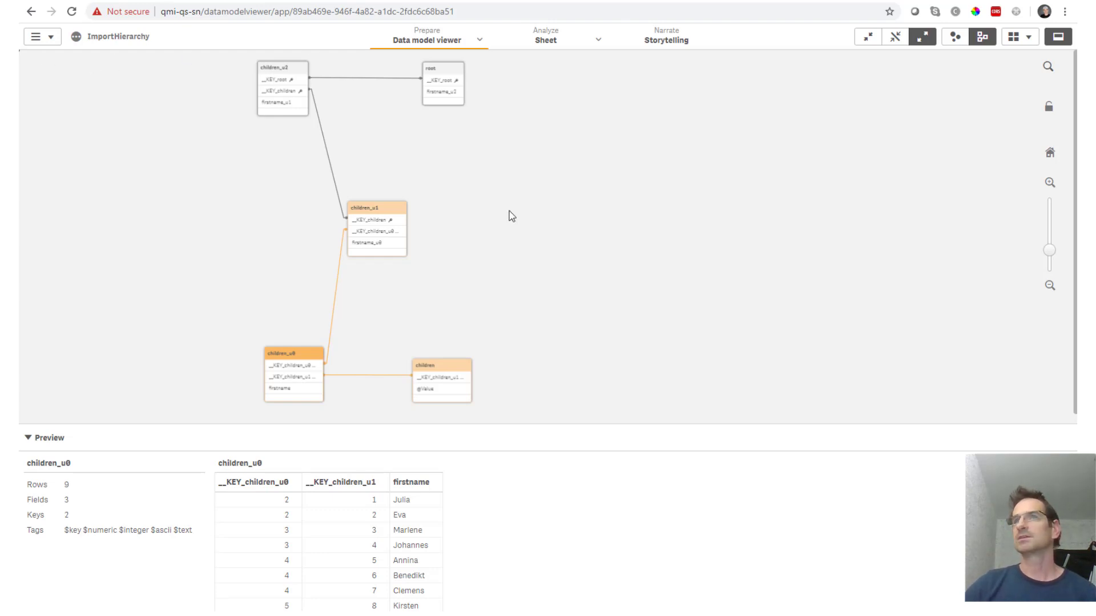
pyautogui.moveTo(41, 37)
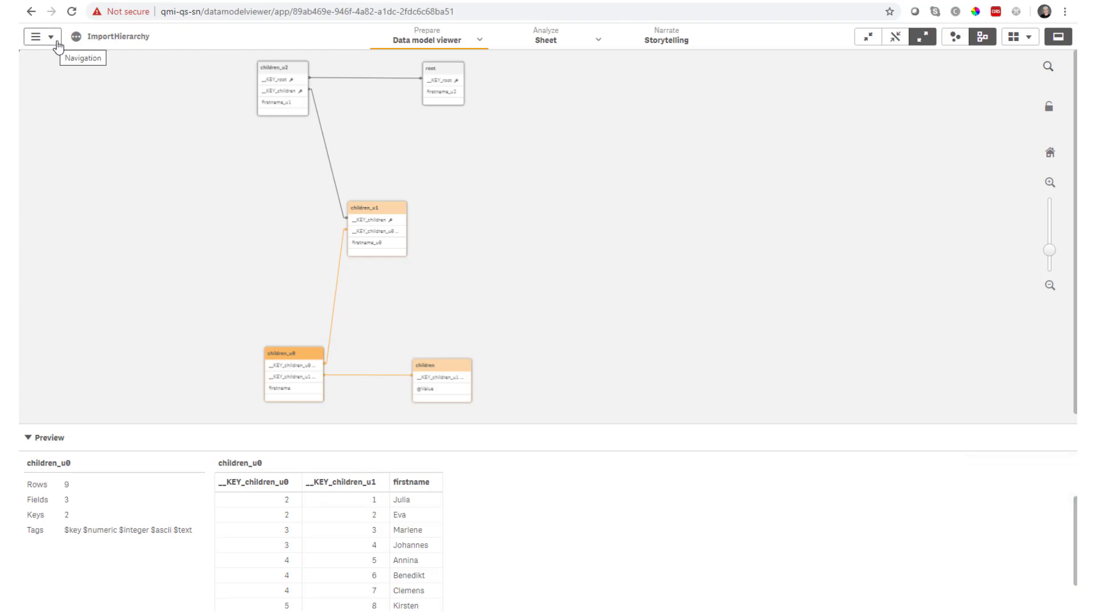
pyautogui.moveTo(134, 69)
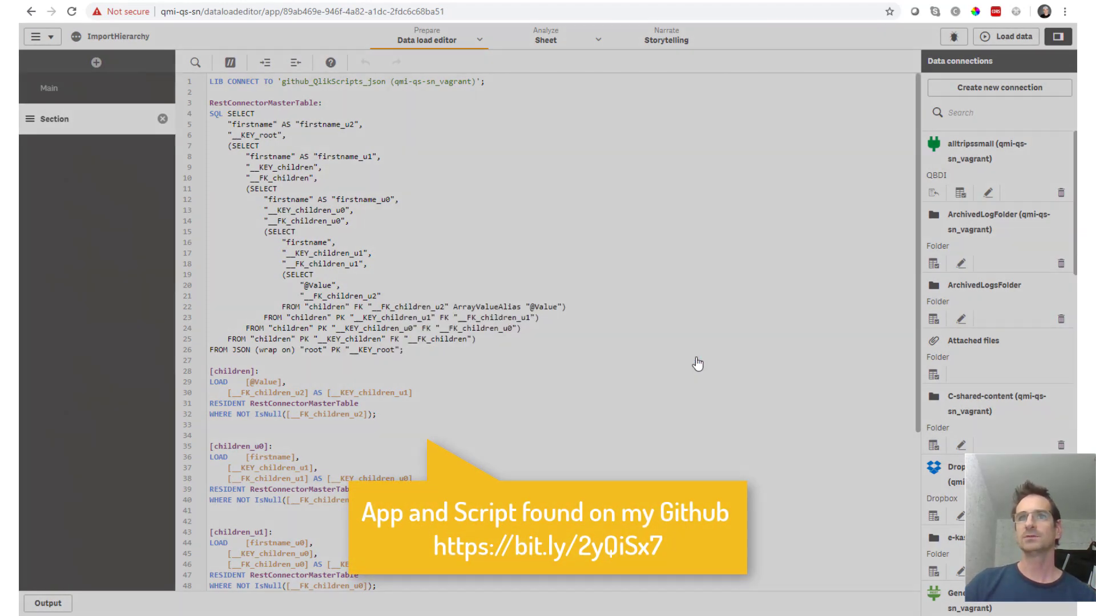
# Review the generic looping hierarchy loader in the Main script section
pyautogui.click(47, 88)
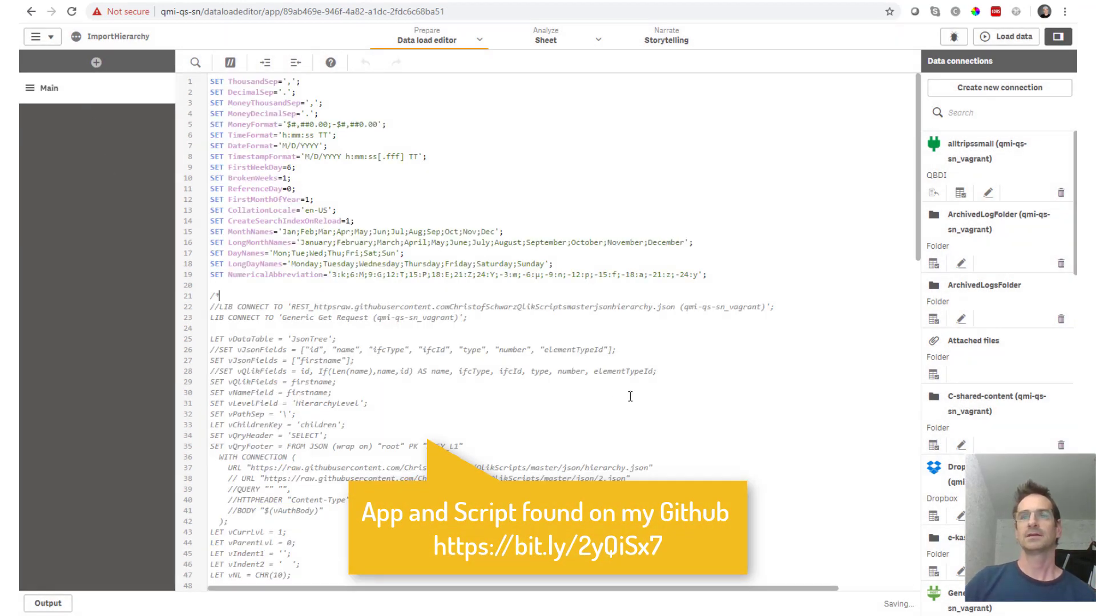
pyautogui.scroll(-3)
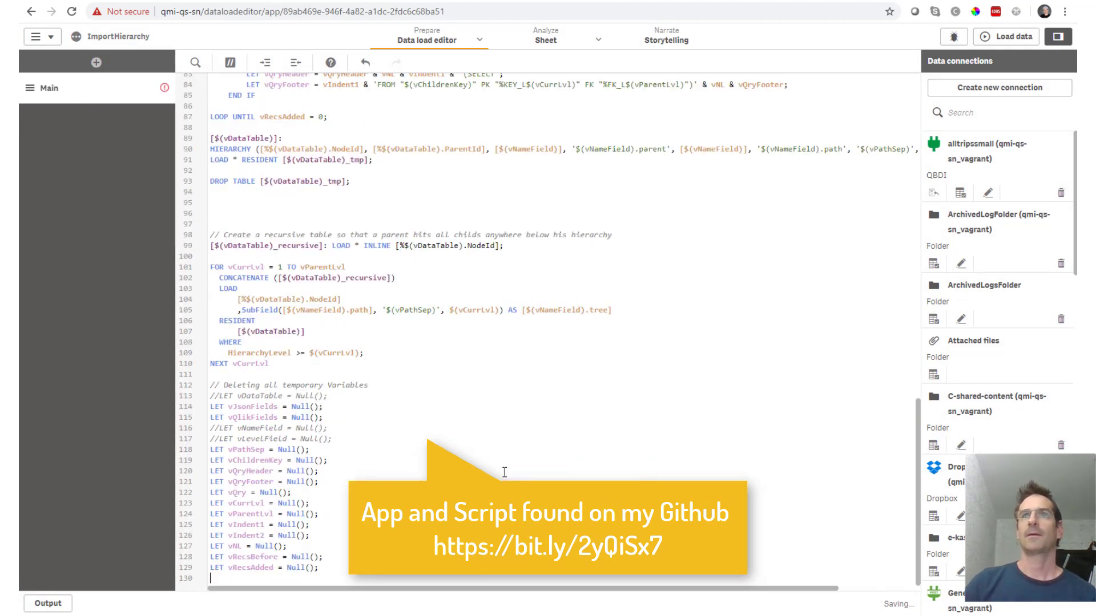
pyautogui.scroll(3)
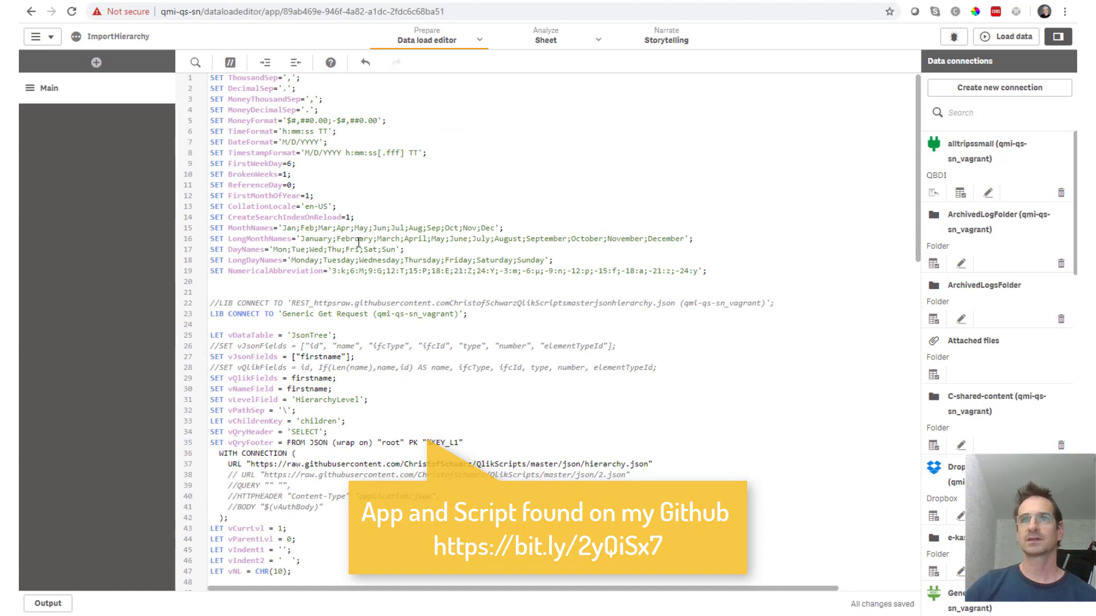
pyautogui.scroll(-3)
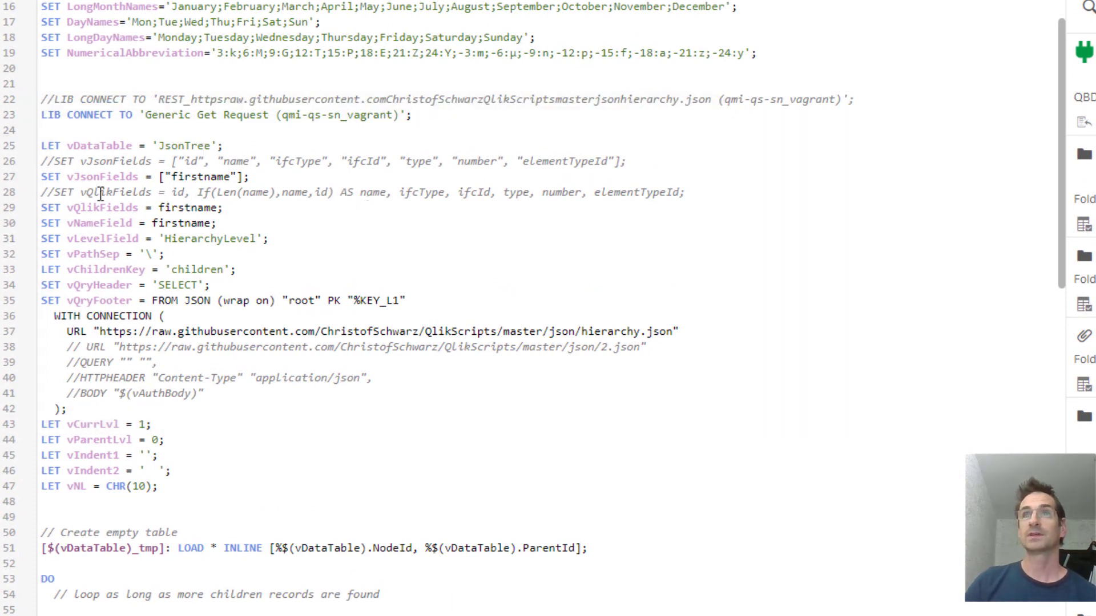
# Highlight the vQlikFields variable in the hierarchy script
pyautogui.doubleClick(199, 177)
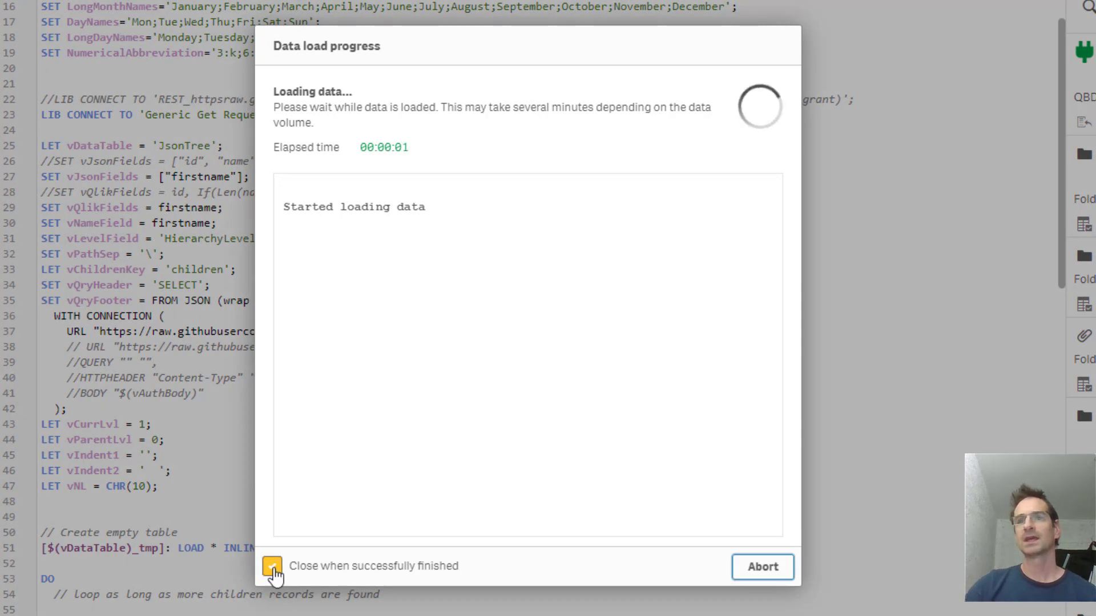
# Keep the load log open, review fetched records and '0 new records added', then close it
pyautogui.click(273, 566)
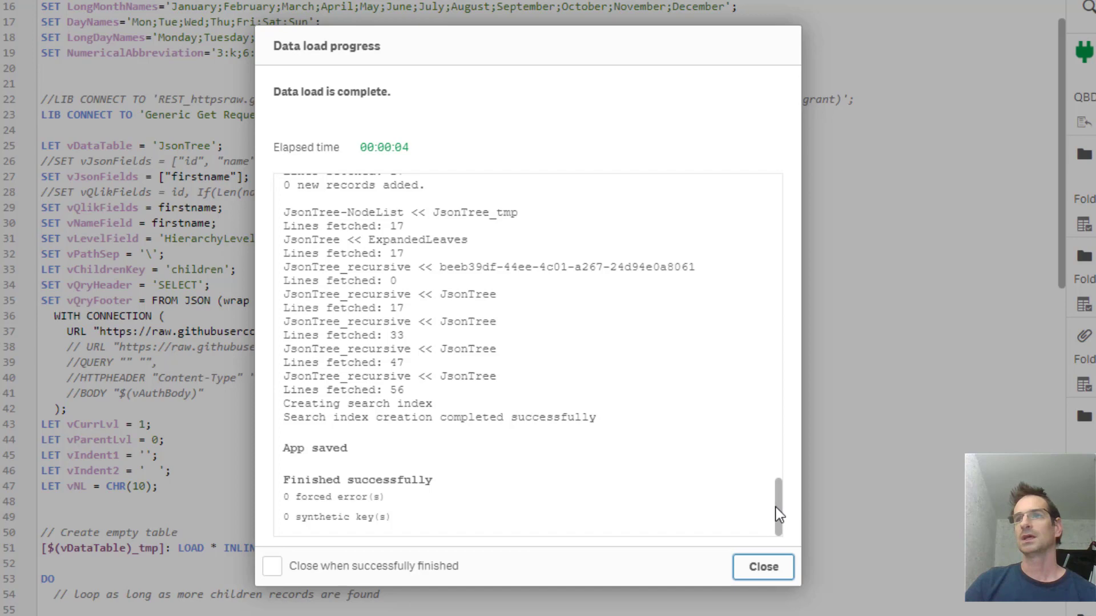
pyautogui.scroll(3)
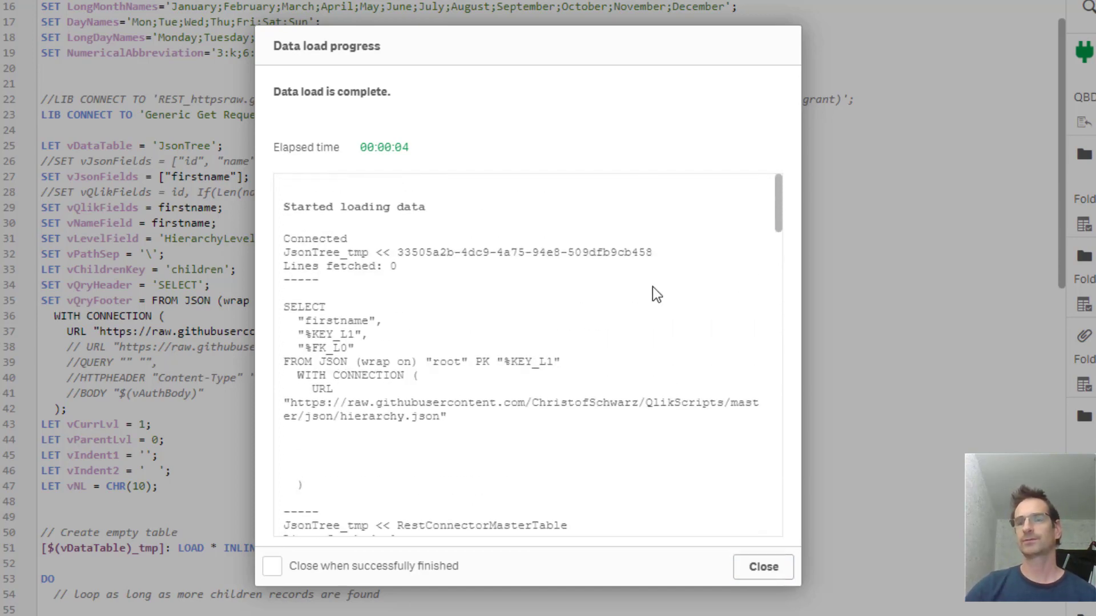
pyautogui.moveTo(325, 314)
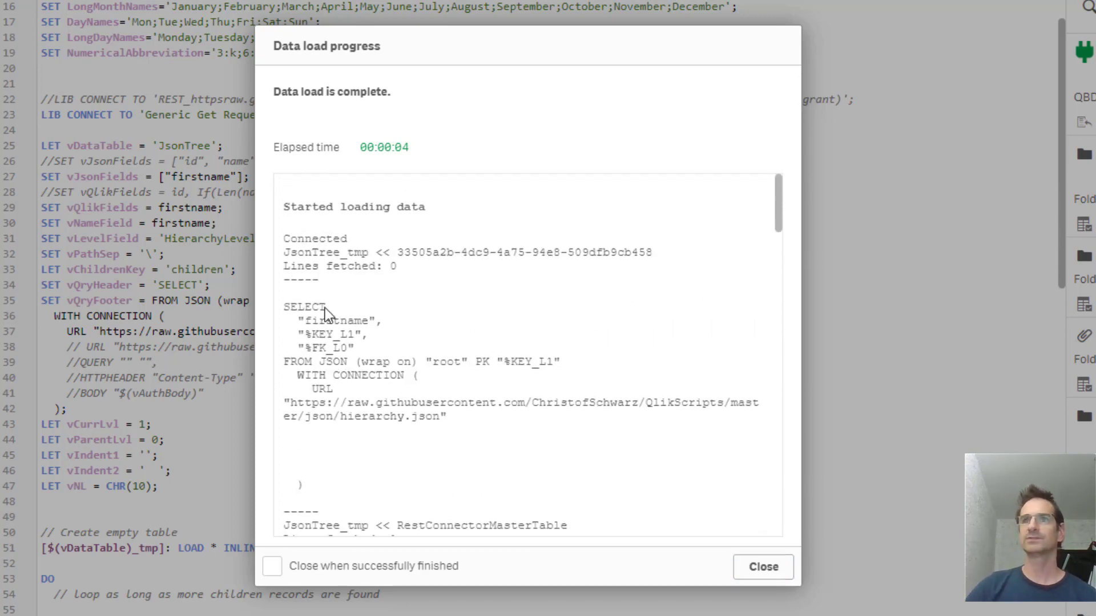
pyautogui.moveTo(342, 346)
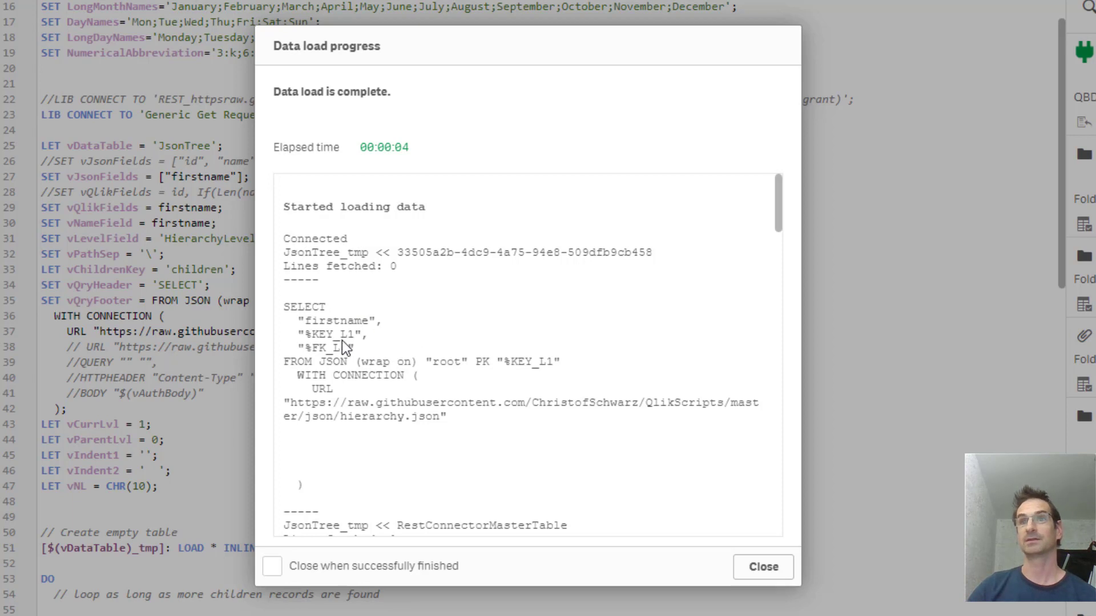
pyautogui.scroll(-3)
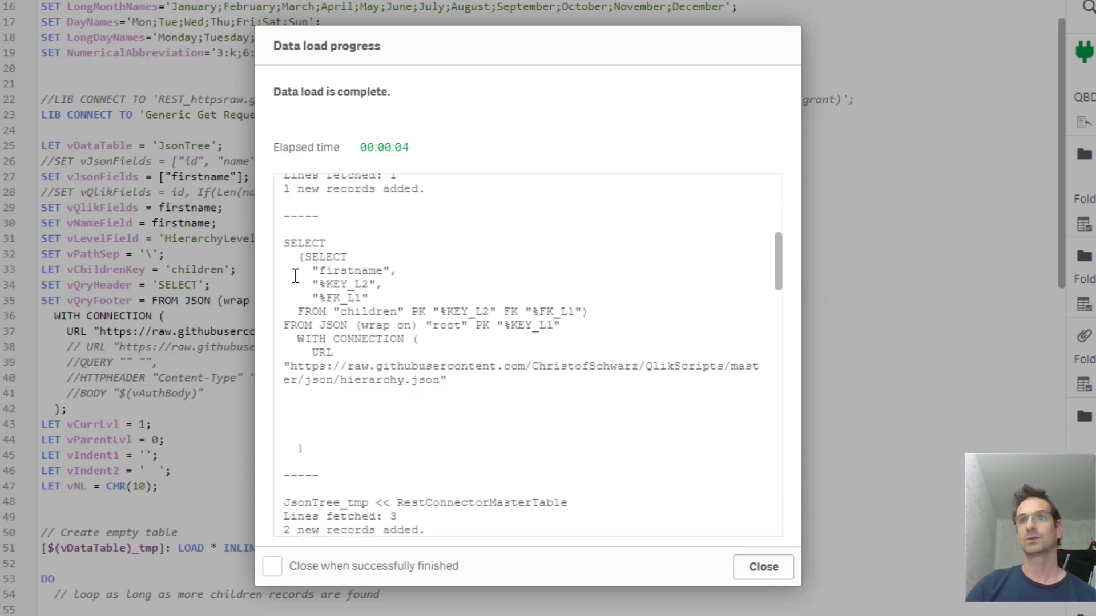
pyautogui.moveTo(381, 286)
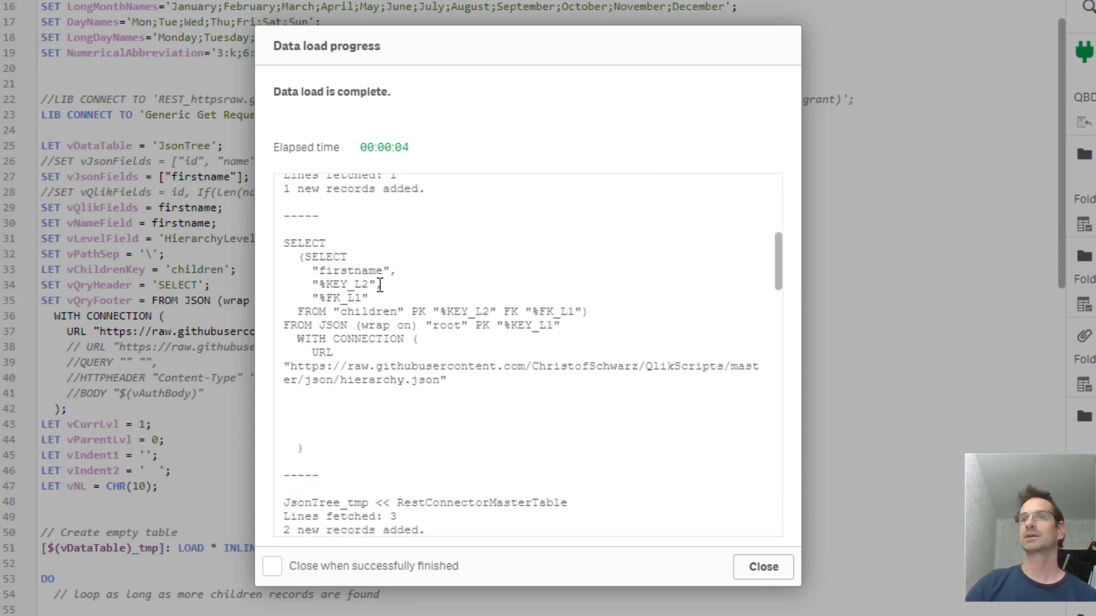
pyautogui.moveTo(468, 295)
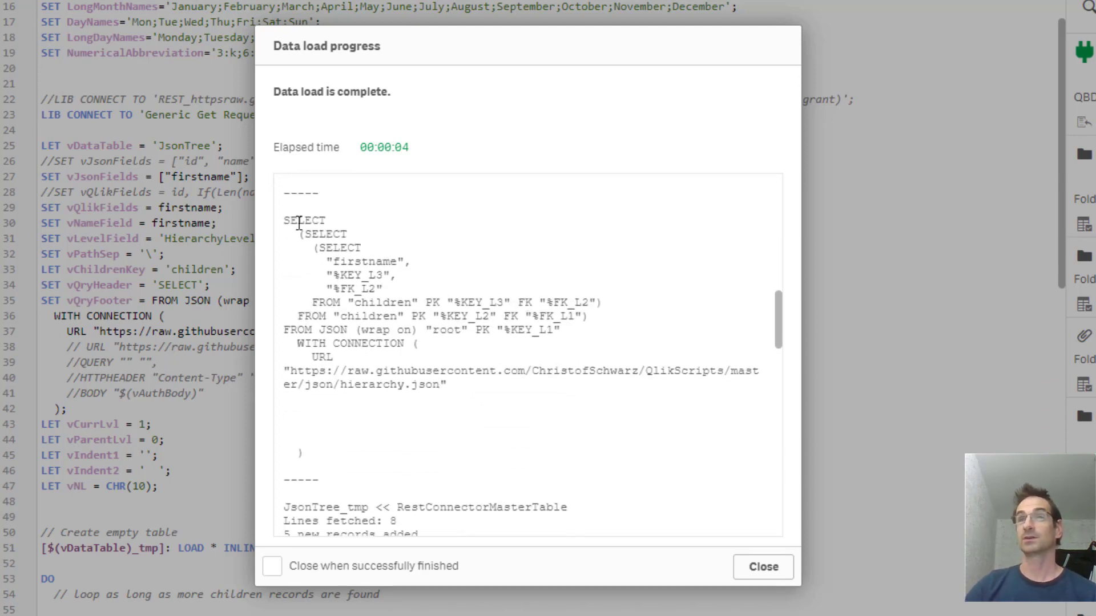
pyautogui.scroll(-3)
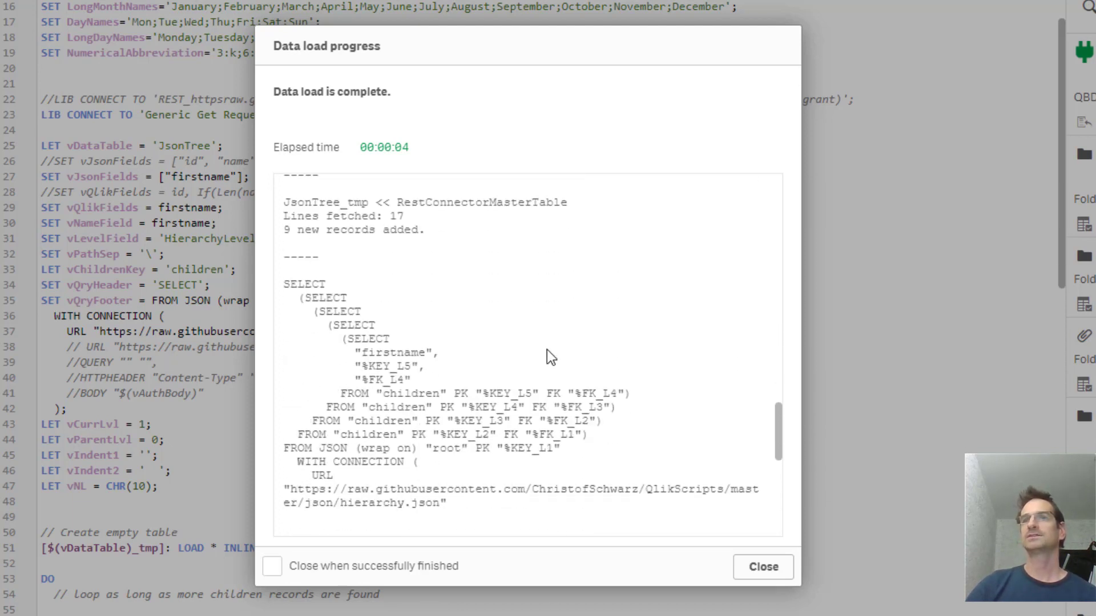
pyautogui.scroll(-3)
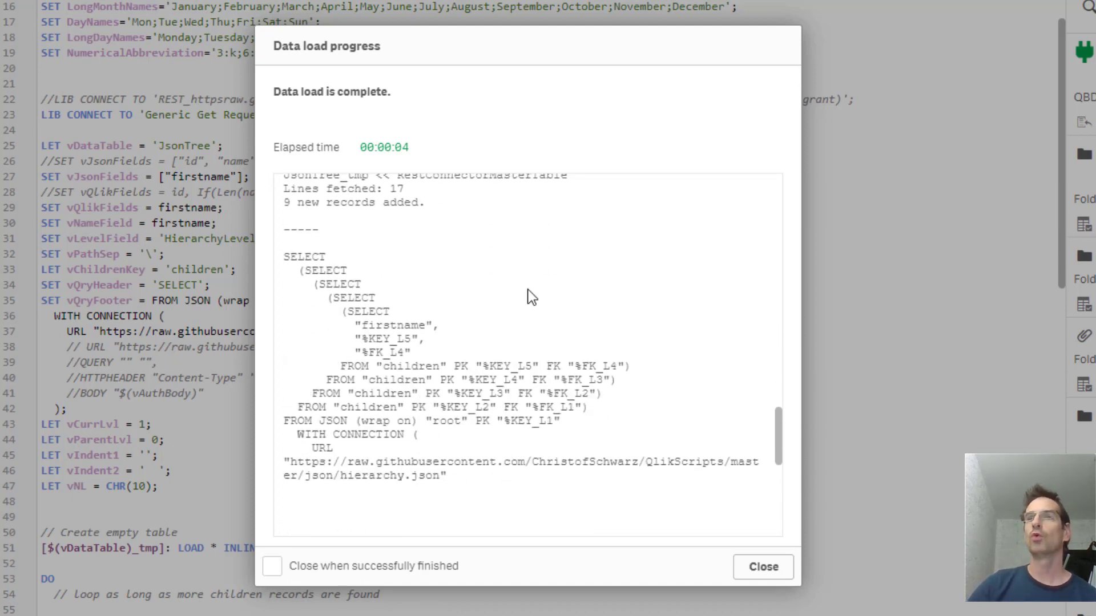
pyautogui.scroll(-3)
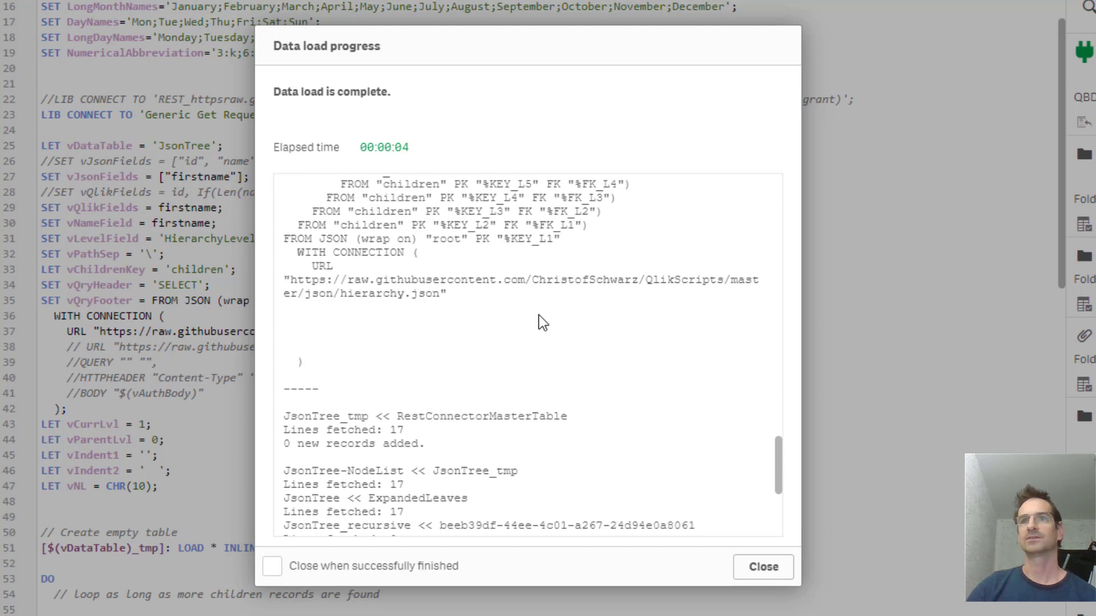
pyautogui.doubleClick(353, 444)
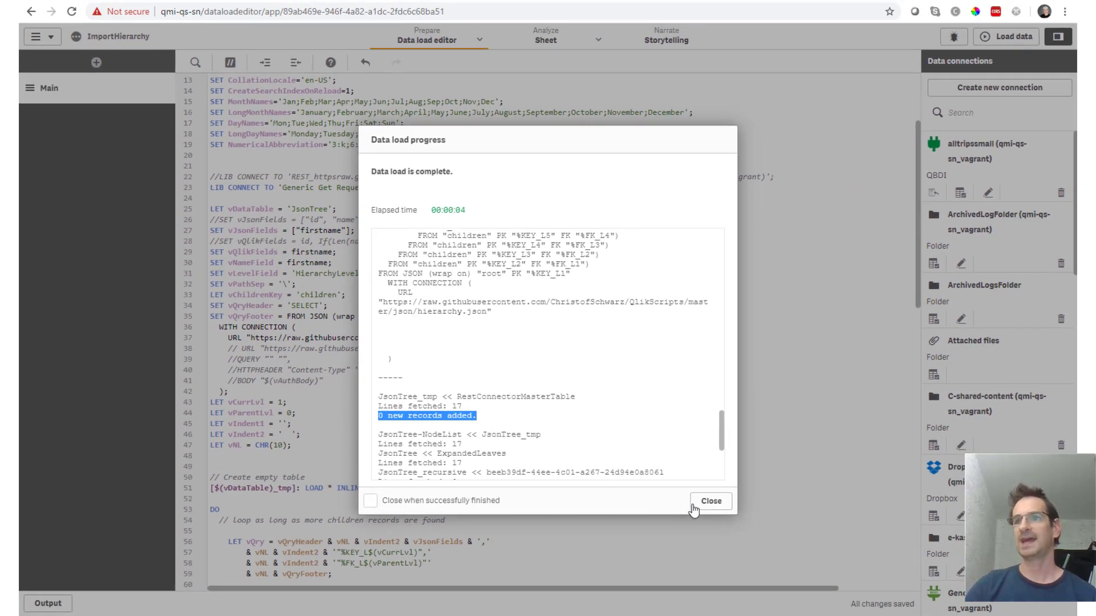
pyautogui.click(480, 40)
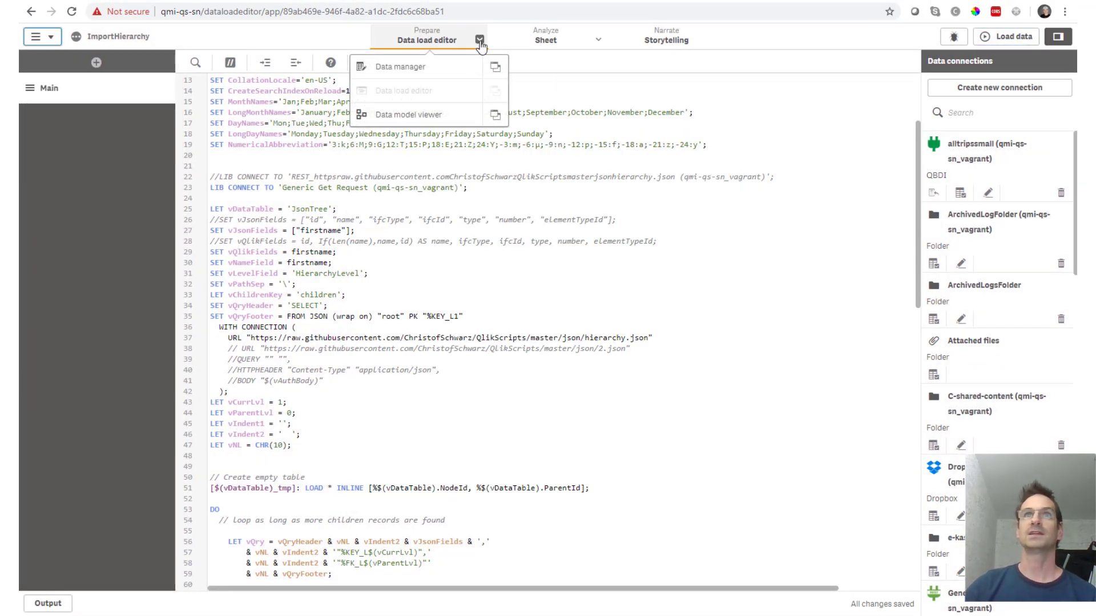
# Inspect JsonTree and JsonTree_recursive in the data model viewer, scrolling the 17-row preview
pyautogui.click(408, 114)
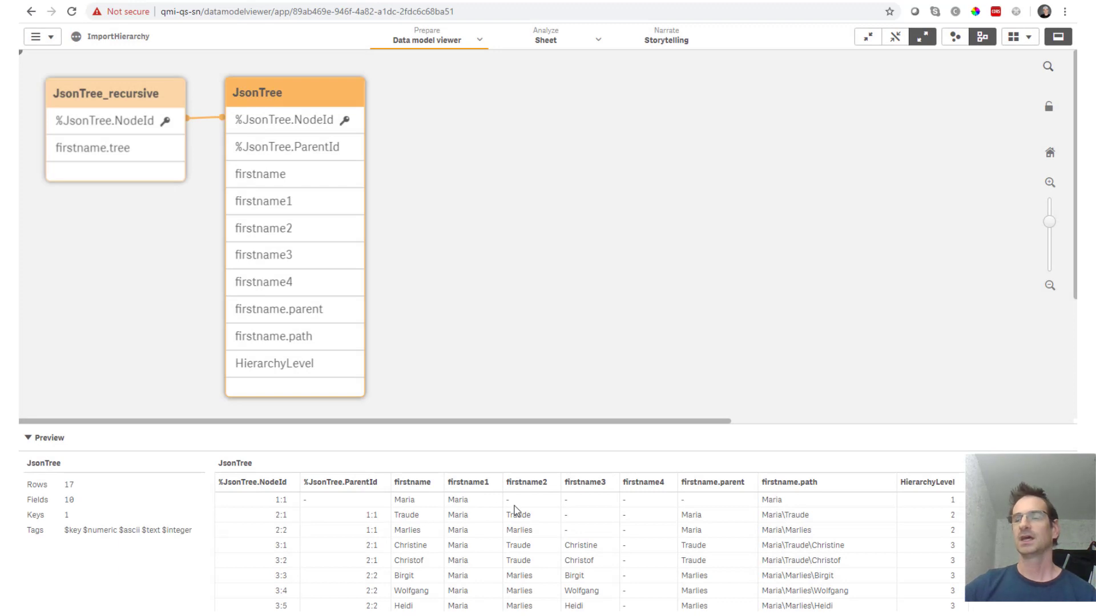
pyautogui.moveTo(623, 508)
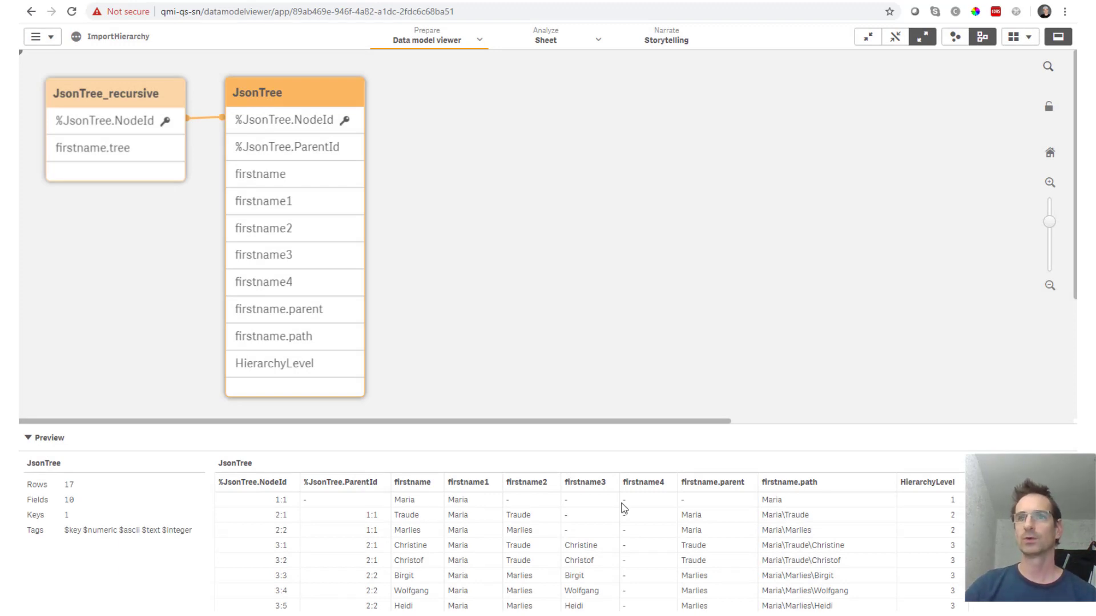
pyautogui.moveTo(491, 561)
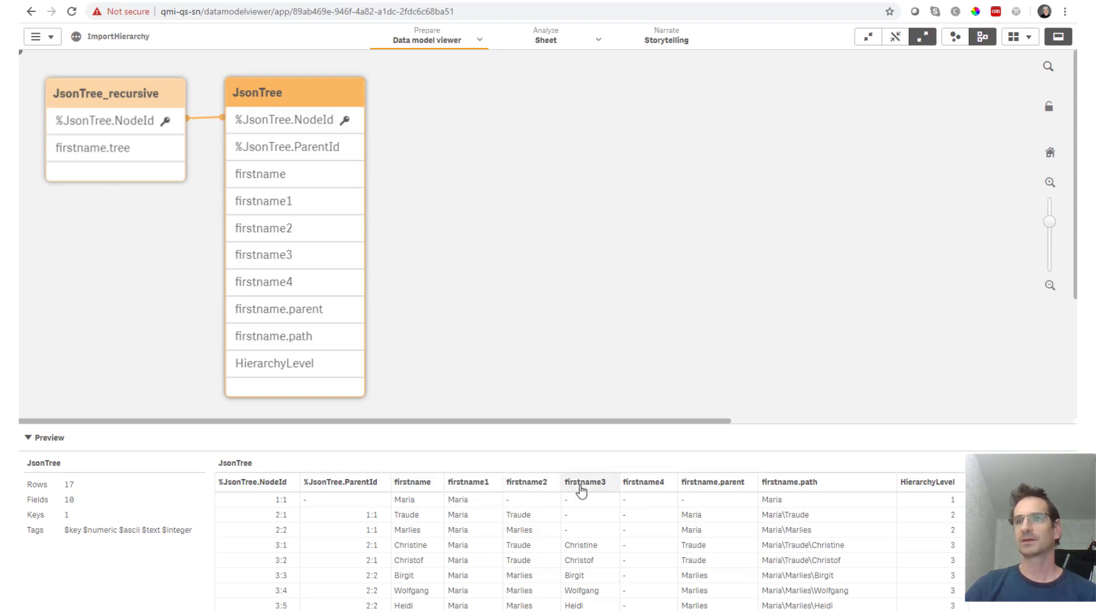
pyautogui.moveTo(458, 495)
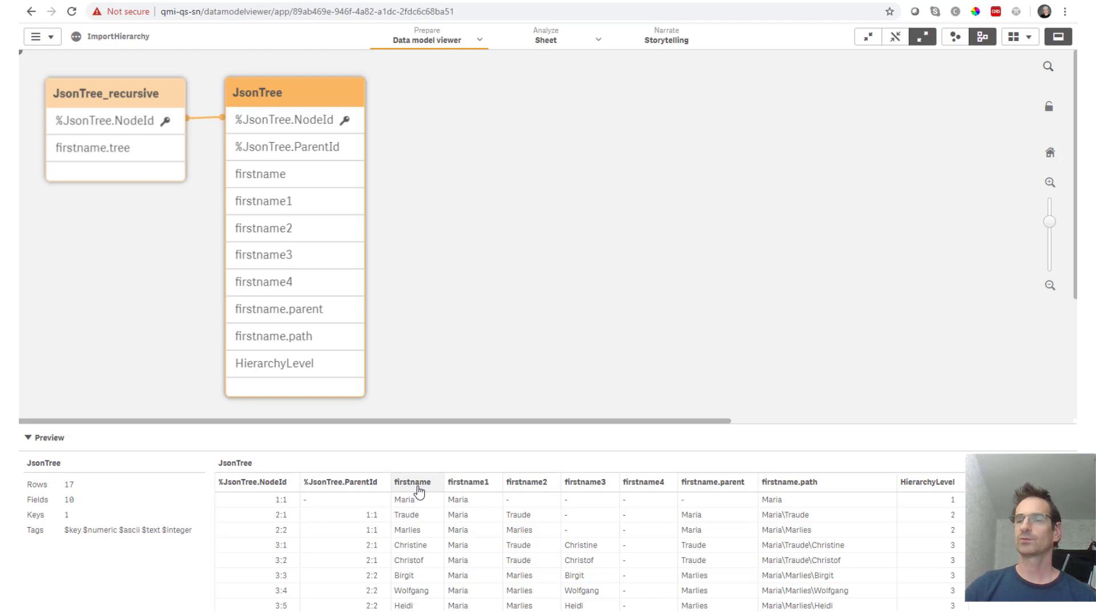
pyautogui.moveTo(282, 485)
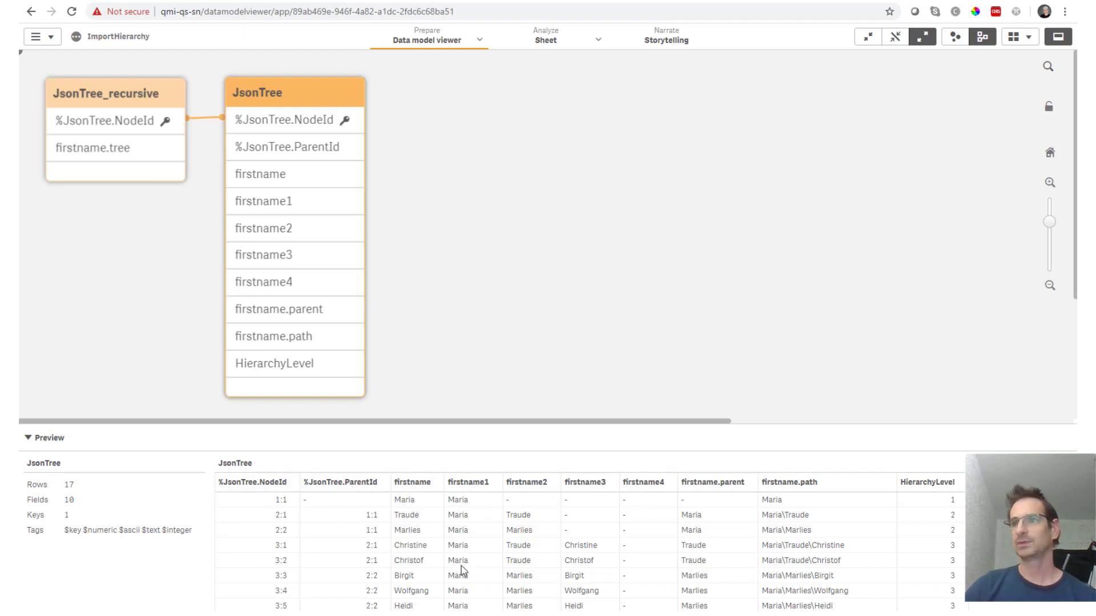
pyautogui.moveTo(806, 508)
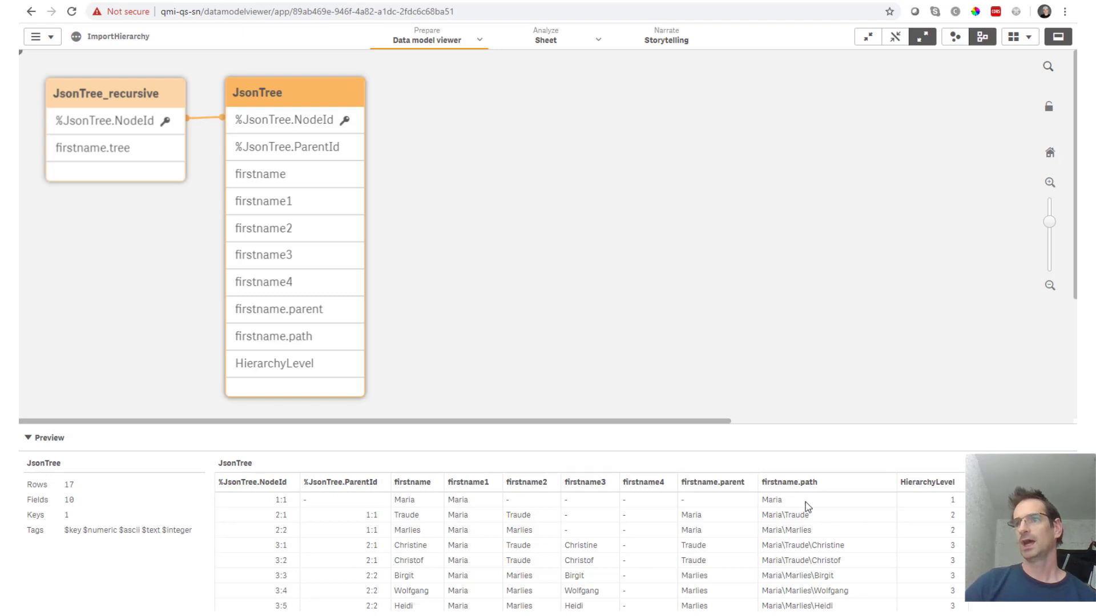
pyautogui.scroll(-3)
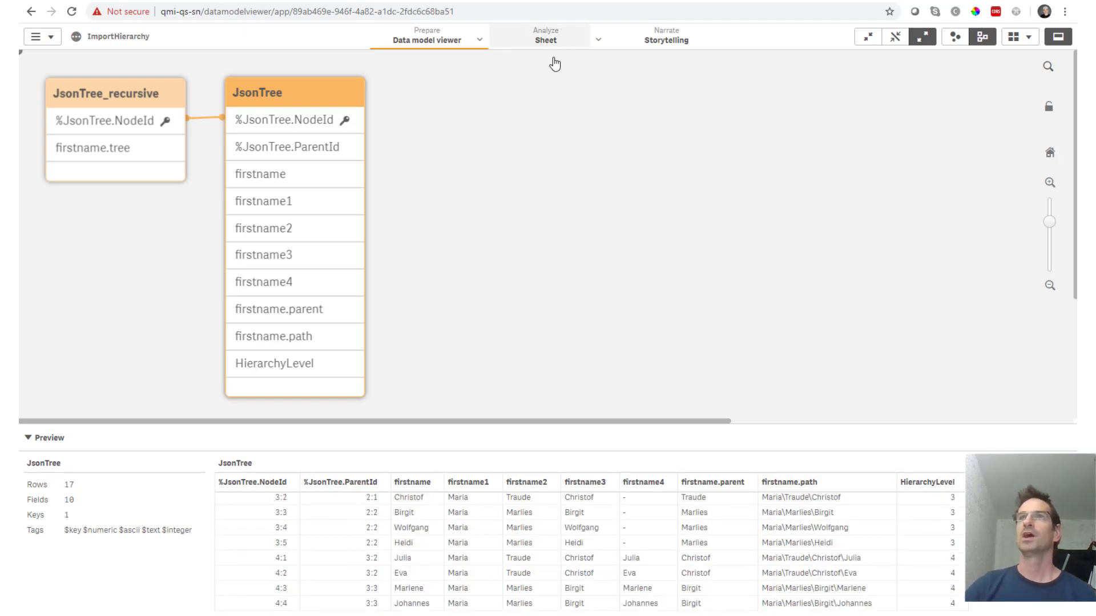
# Leave edit mode on the sheet and expand Marlies's, Traude's and Christof's org chart branches
pyautogui.click(545, 35)
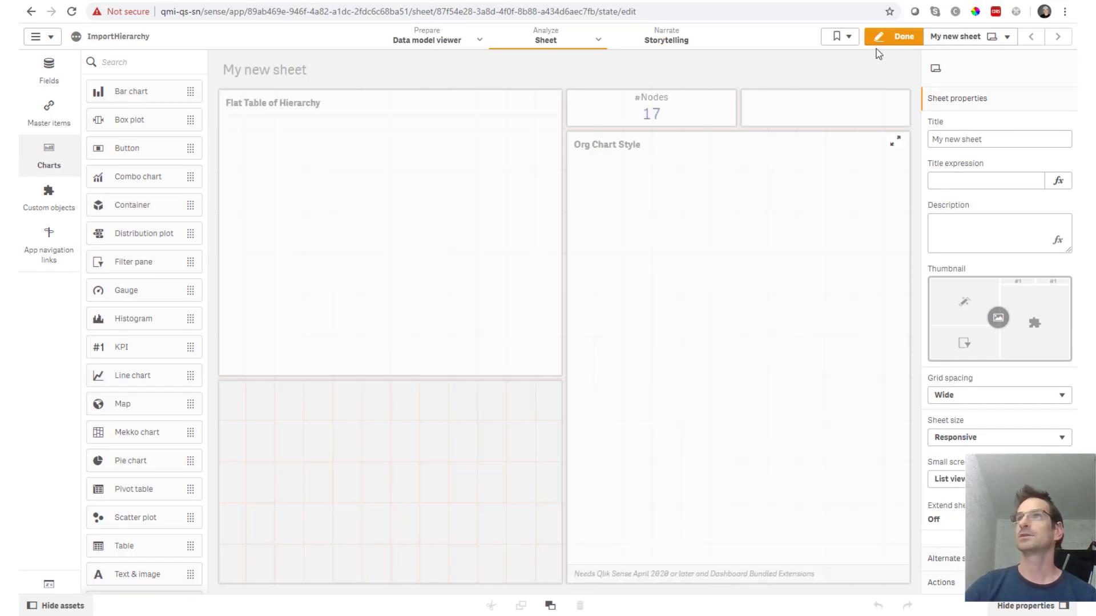
pyautogui.click(900, 37)
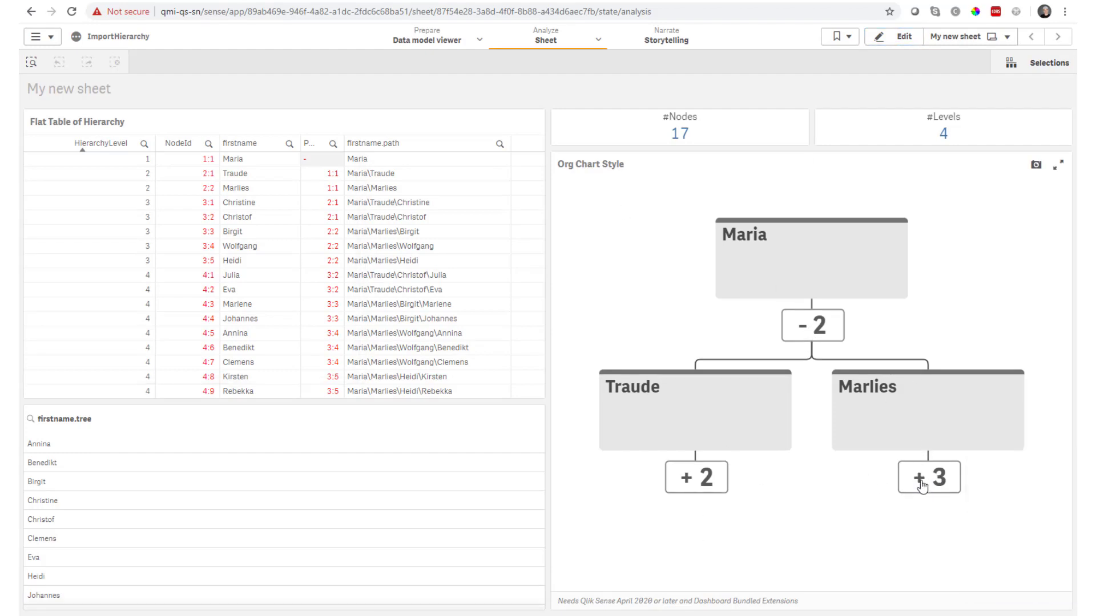
pyautogui.click(929, 477)
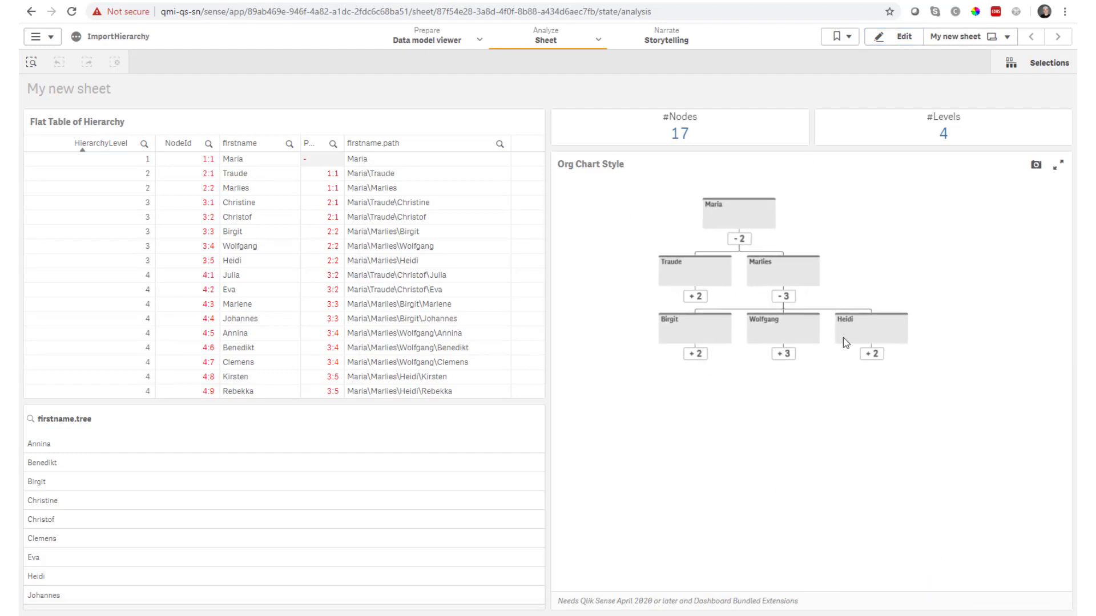
pyautogui.click(871, 354)
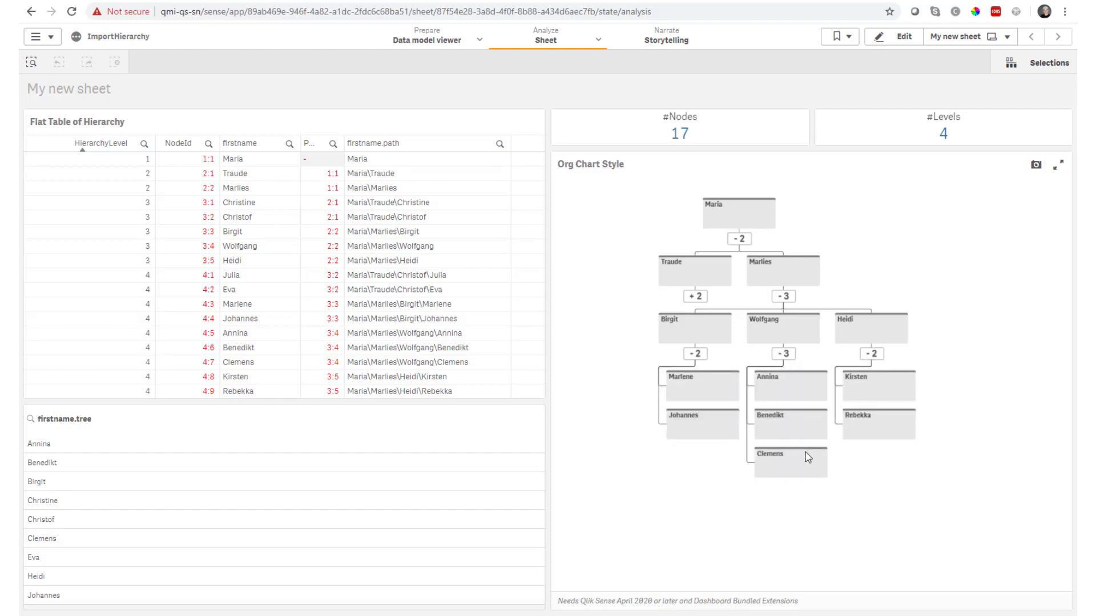
pyautogui.click(695, 296)
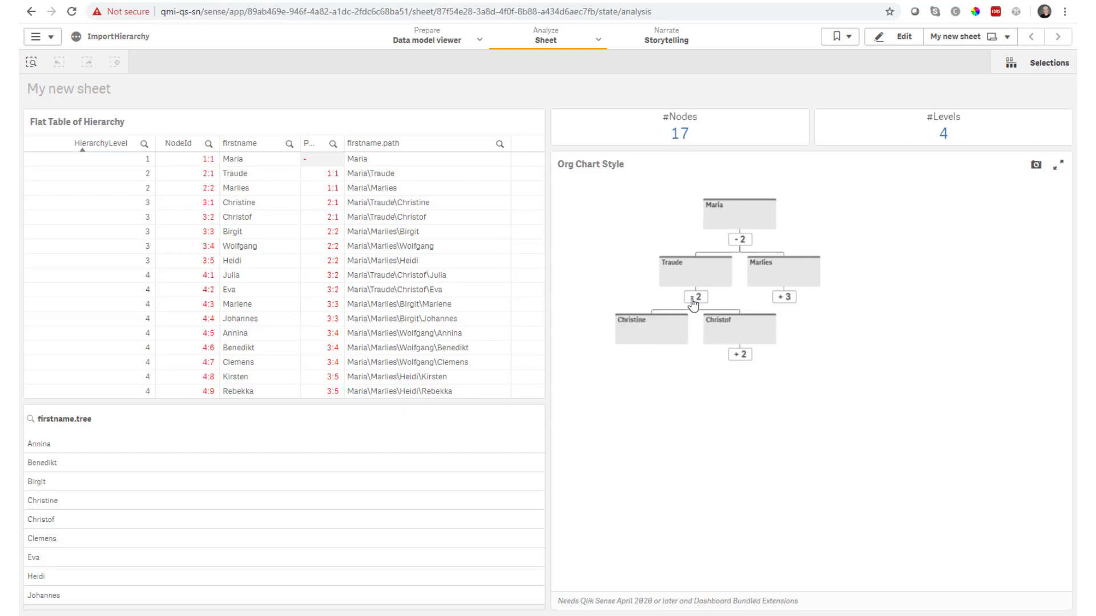
pyautogui.click(737, 354)
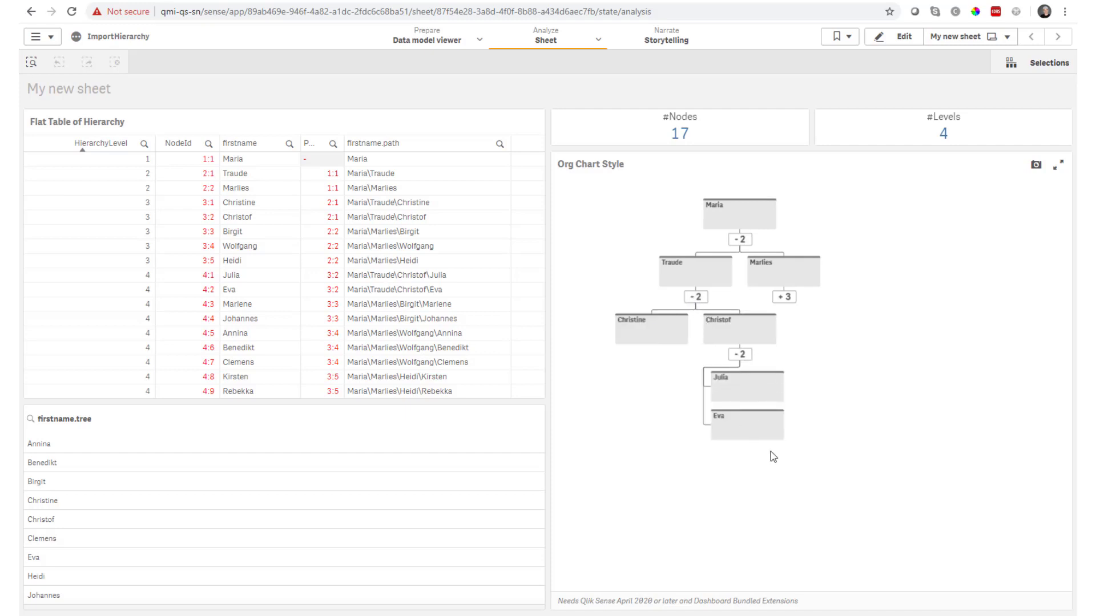
pyautogui.moveTo(478, 447)
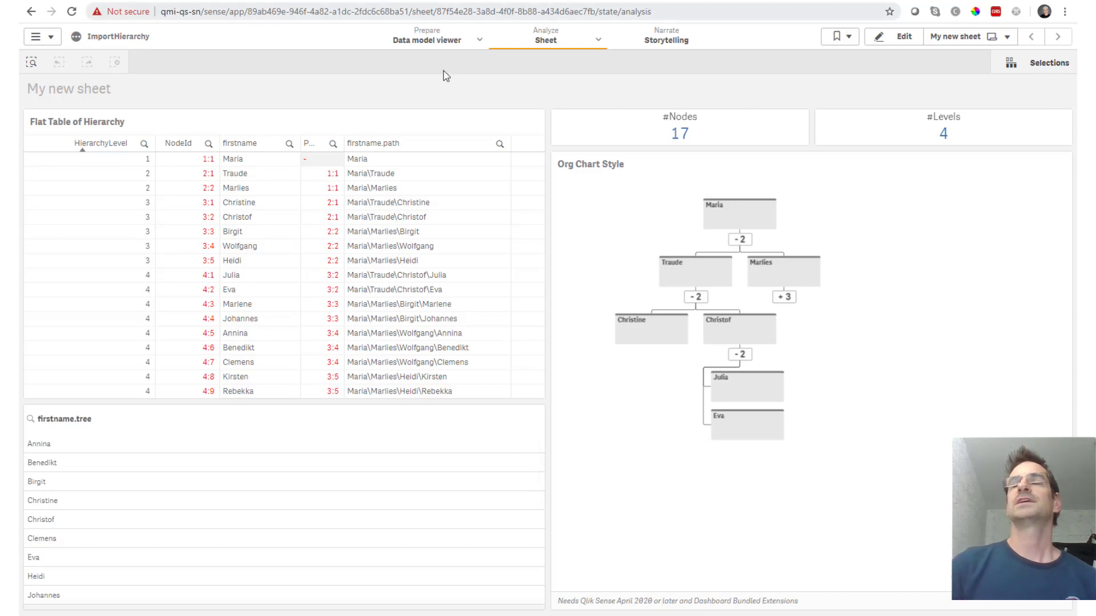
pyautogui.moveTo(427, 39)
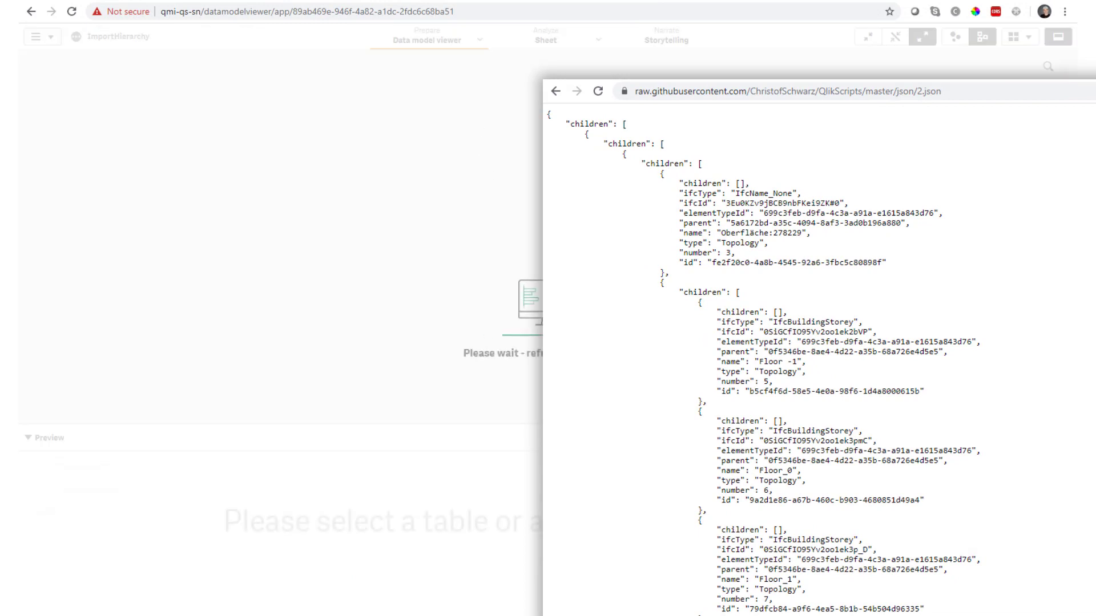
# Return to the Chrome tab showing the ImportHierarchy data load editor script
pyautogui.click(284, 32)
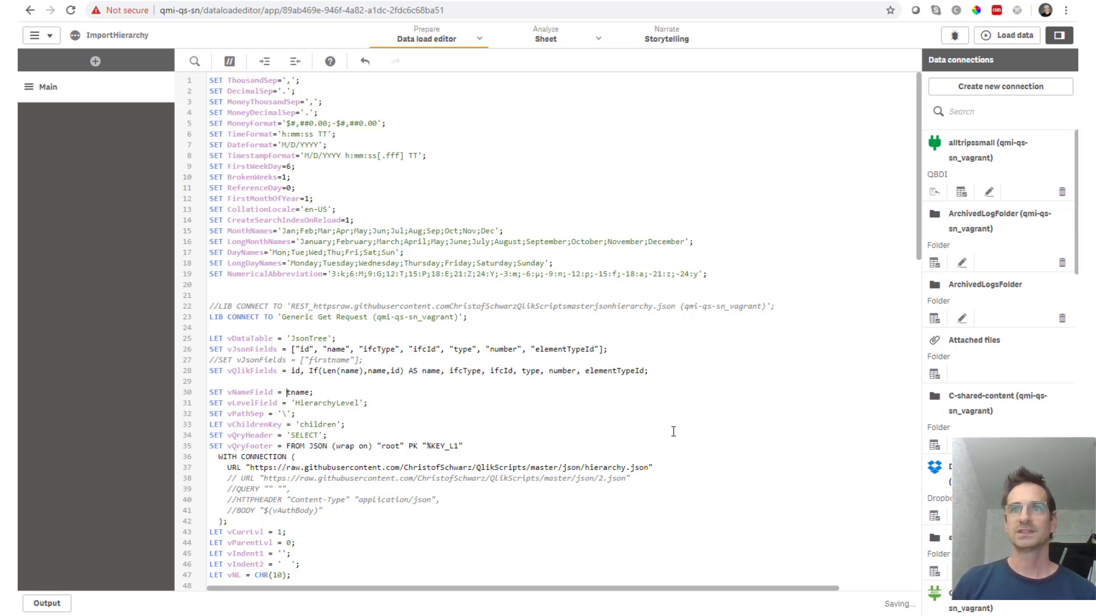
# Switch the script from hierarchy.json to the 2.json URL, reload, and dismiss the load report
pyautogui.click(477, 579)
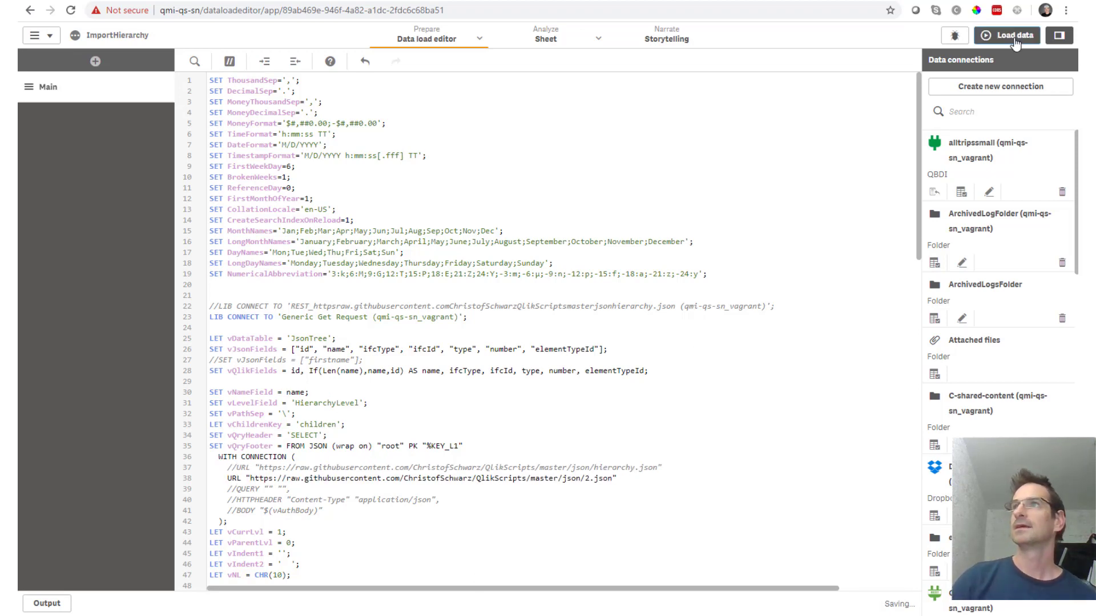
pyautogui.click(1012, 35)
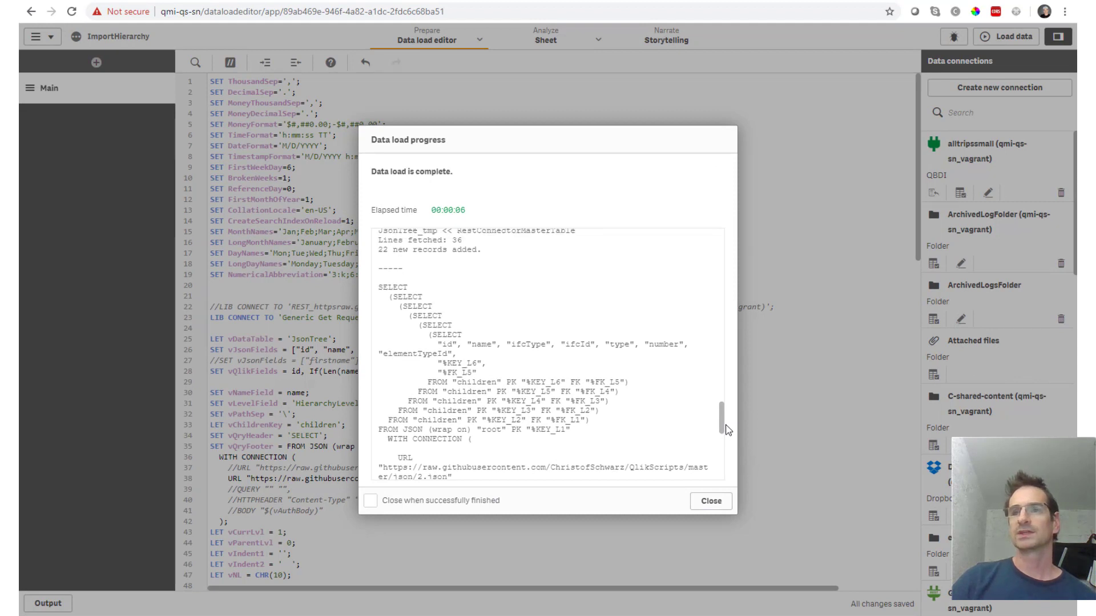
pyautogui.scroll(3)
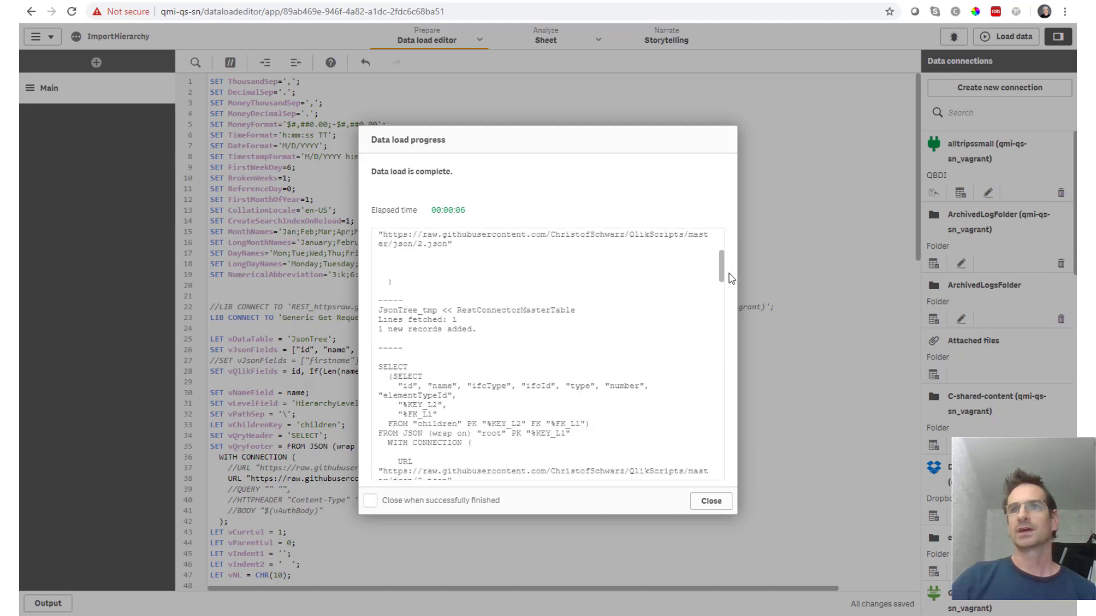
pyautogui.scroll(-3)
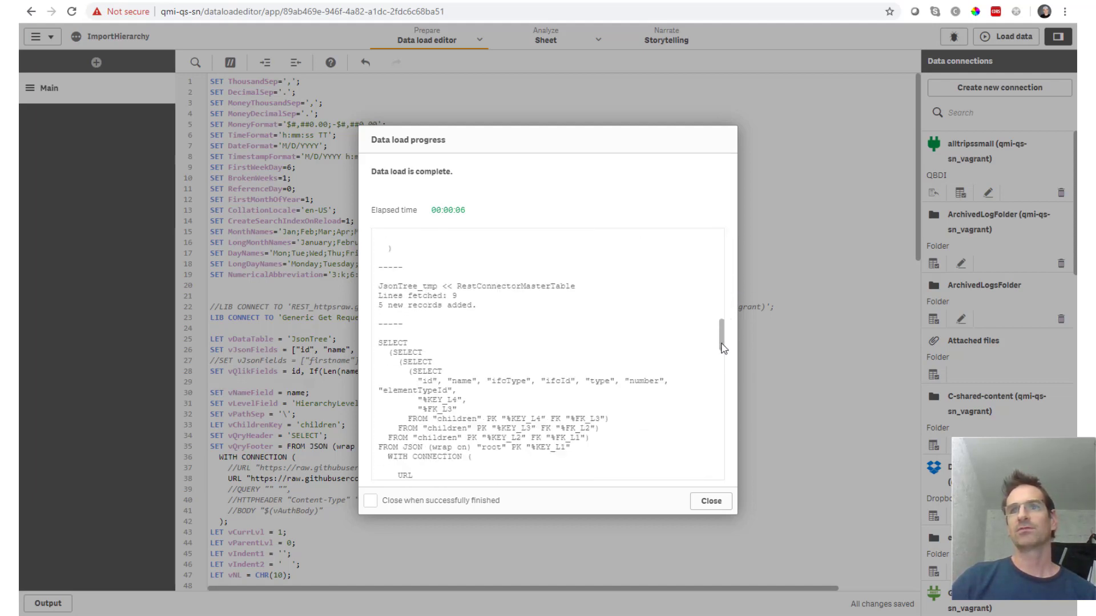
pyautogui.scroll(-3)
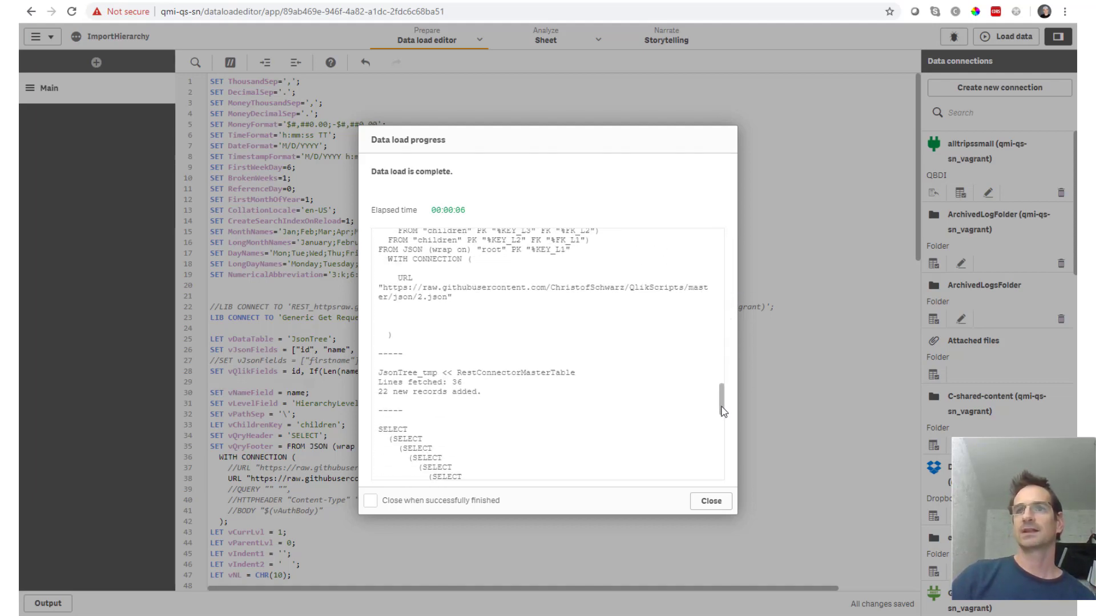
pyautogui.scroll(-3)
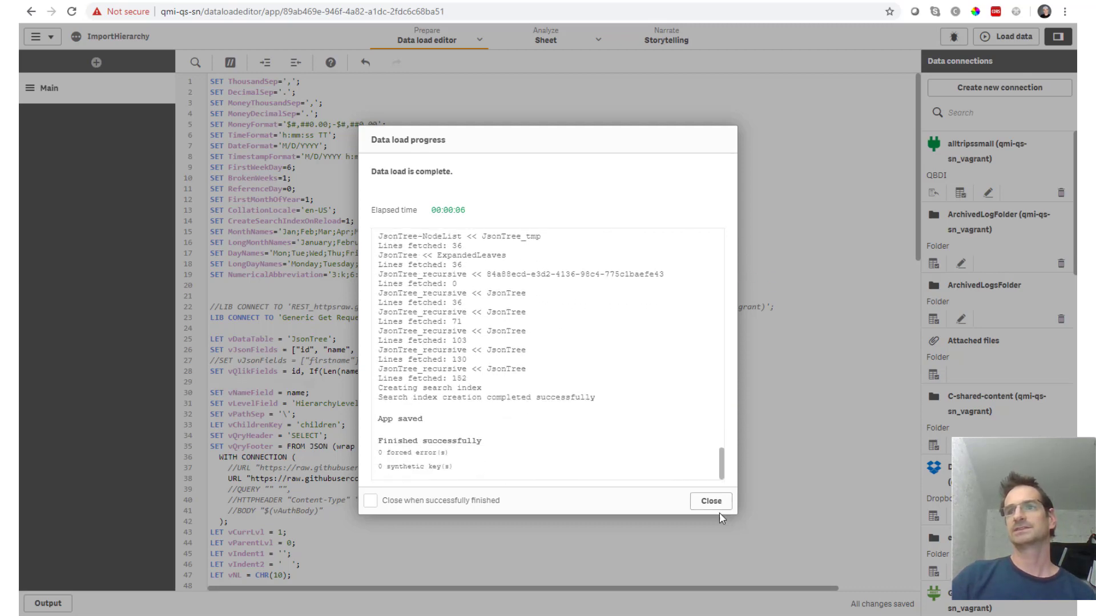
pyautogui.click(710, 501)
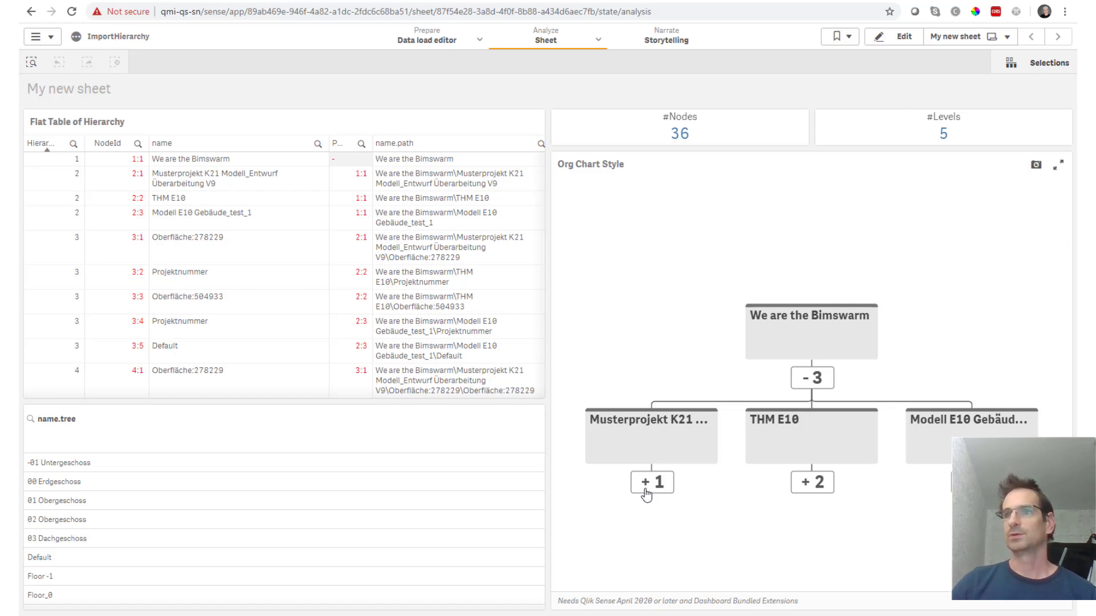
# Expand Musterprojekt K21 and its Oberfläche level to reveal seven Floor nodes
pyautogui.click(651, 483)
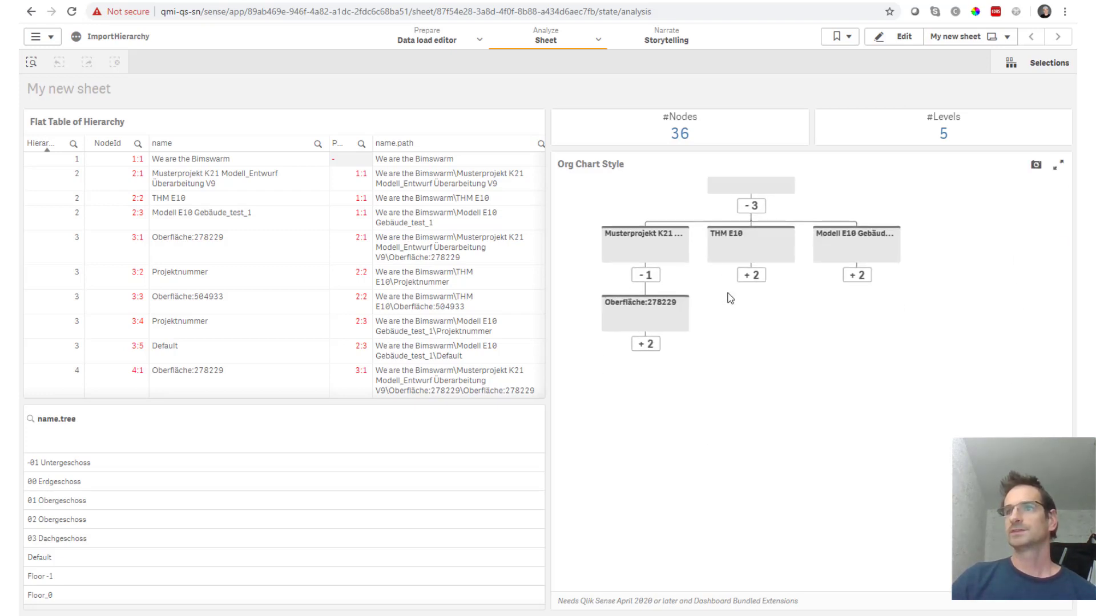
pyautogui.click(645, 343)
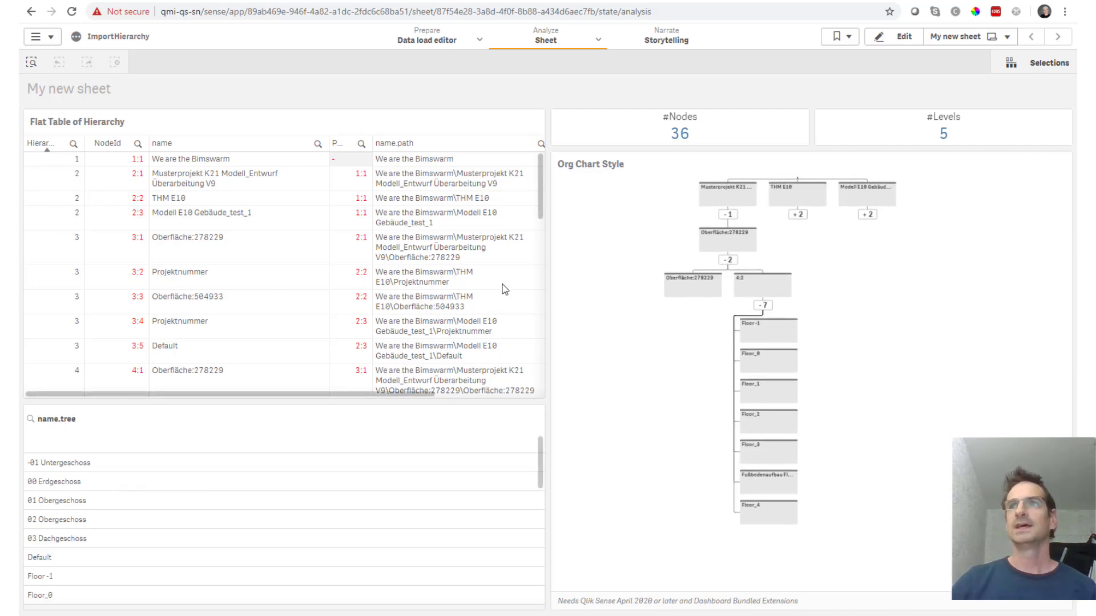
pyautogui.moveTo(371, 573)
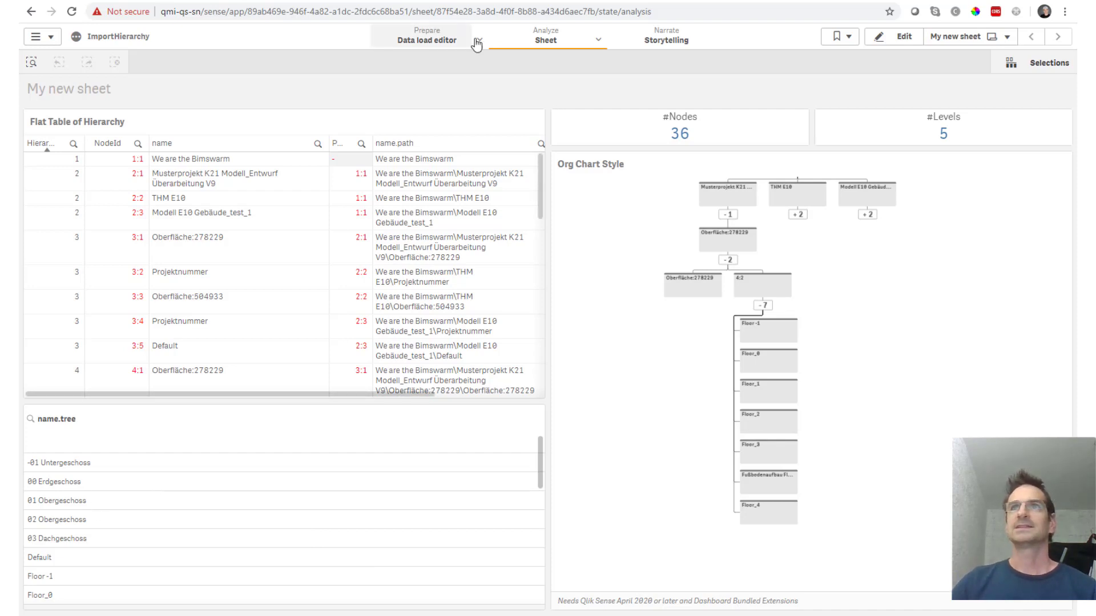
pyautogui.click(478, 40)
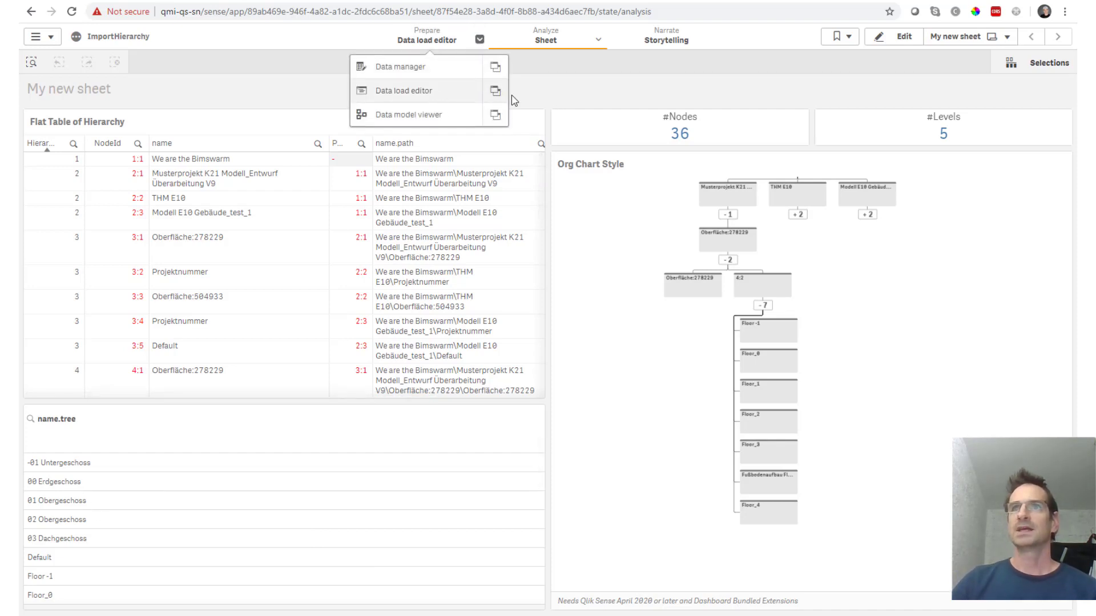
pyautogui.click(407, 115)
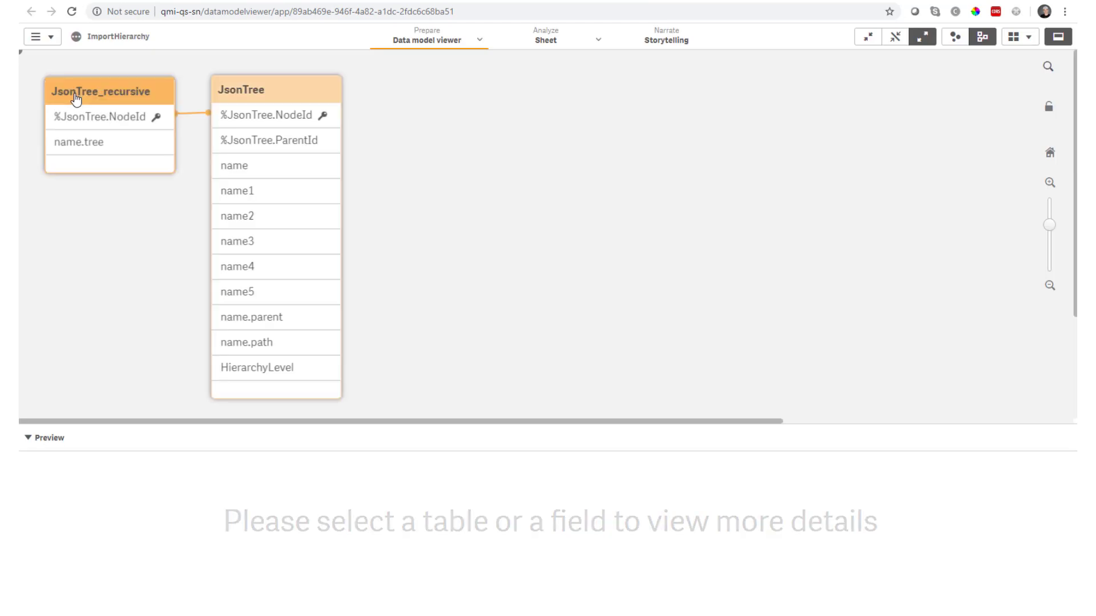
pyautogui.click(110, 89)
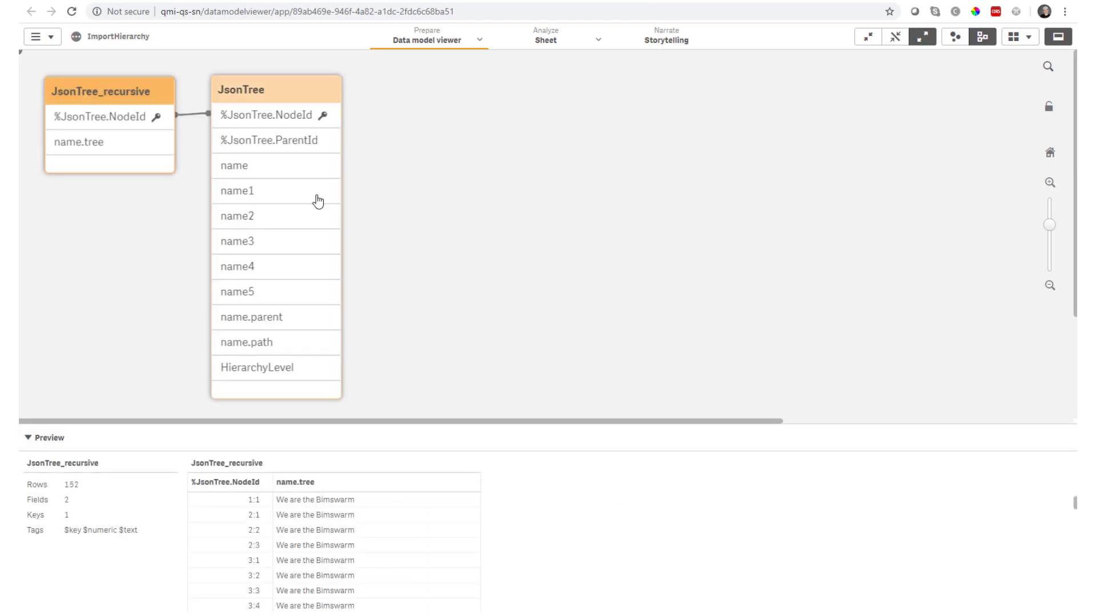
pyautogui.click(546, 37)
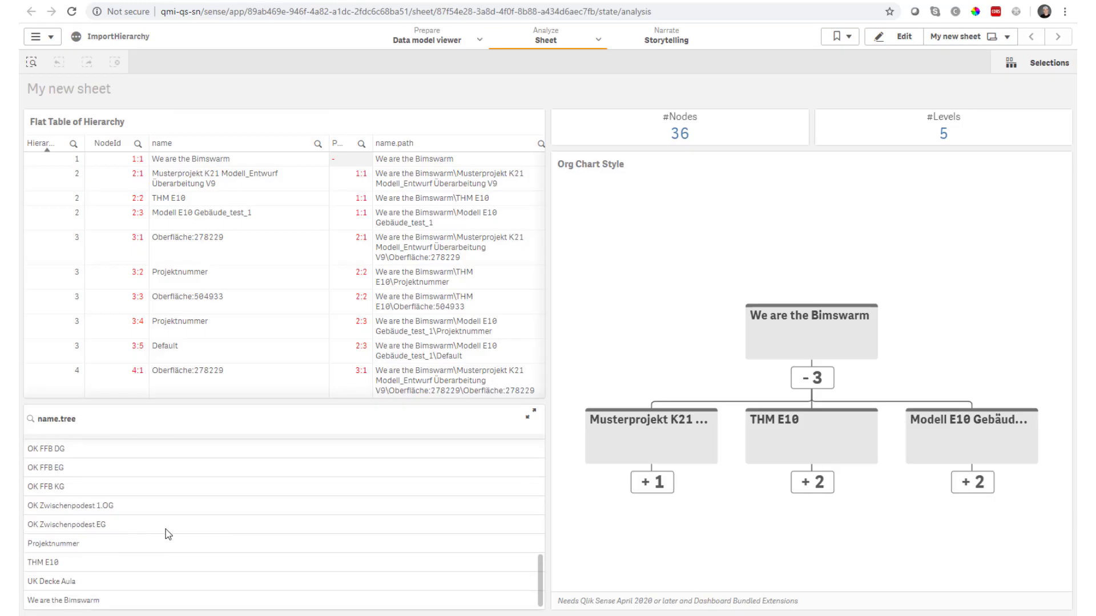
# Select THM E10 via a 'th' tree search, then search 'THM' in the name column and clear it
pyautogui.write('th')
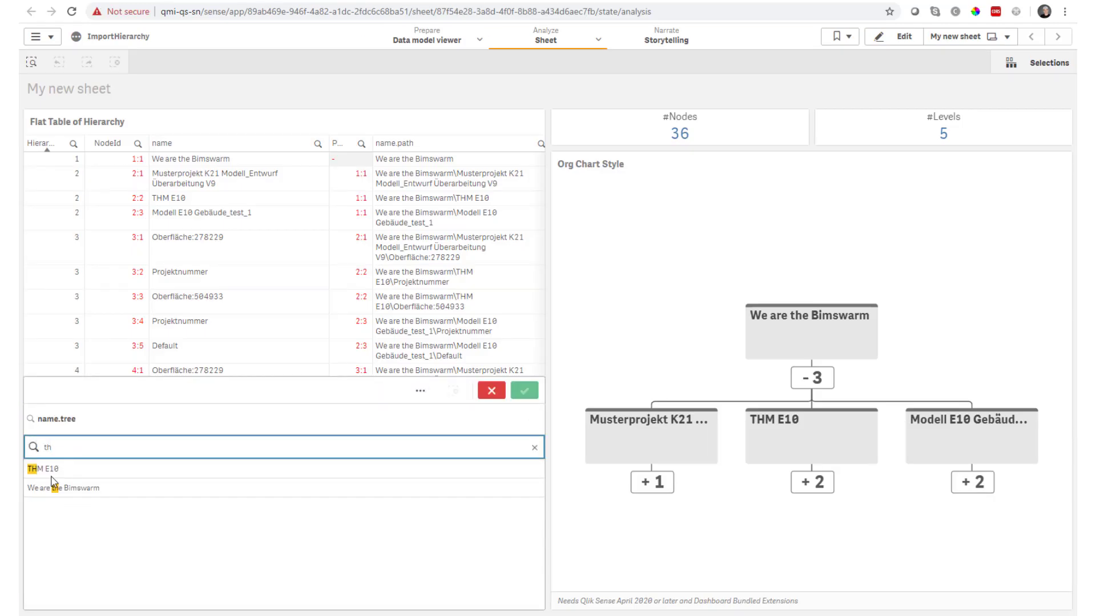
pyautogui.click(280, 469)
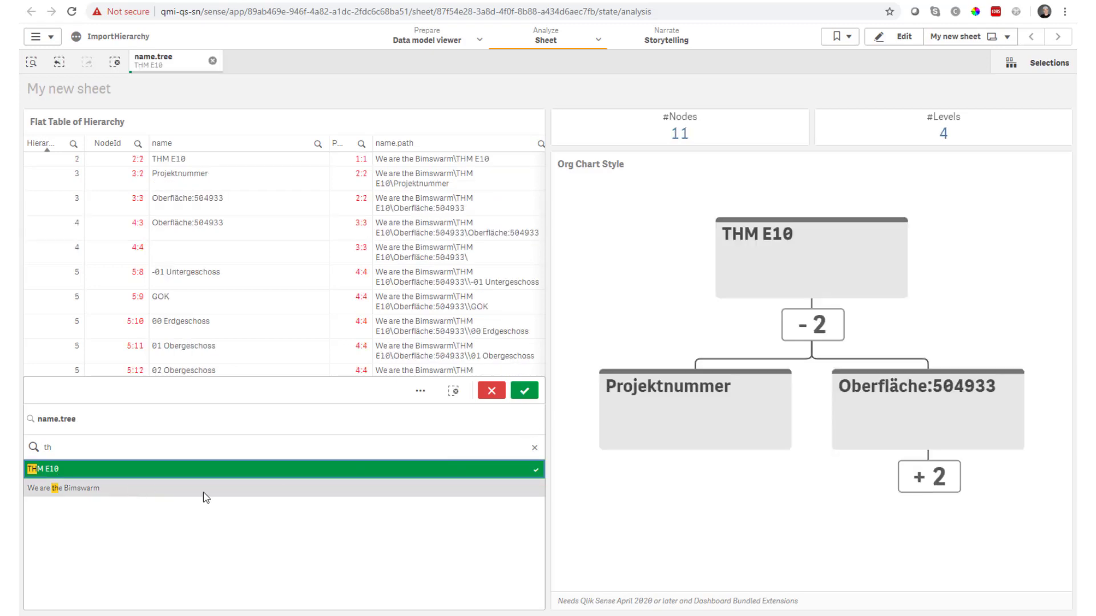
pyautogui.moveTo(757, 268)
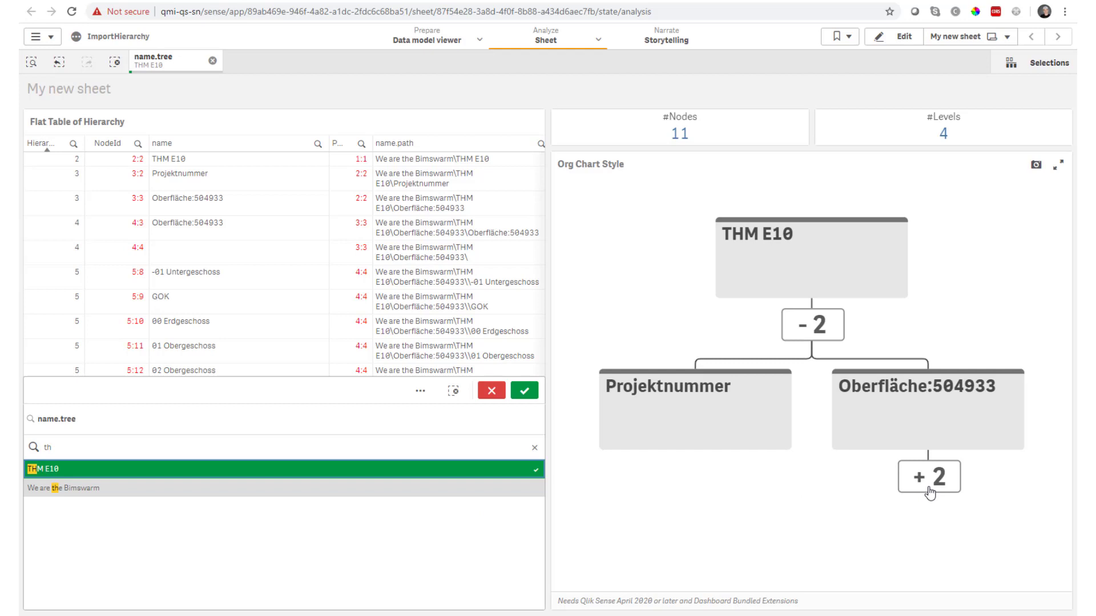
pyautogui.moveTo(801, 241)
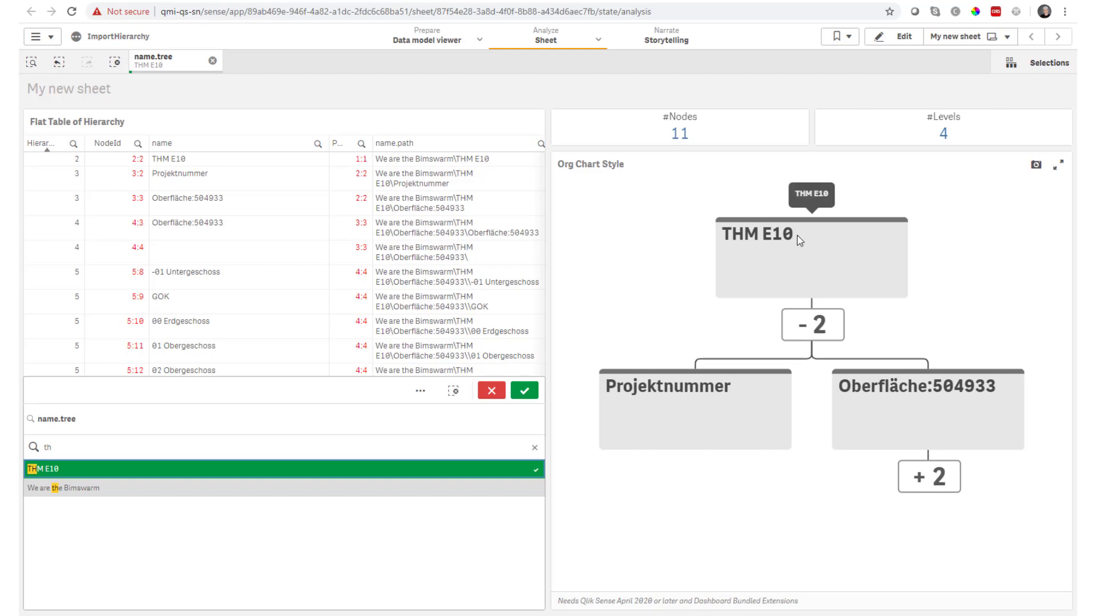
pyautogui.moveTo(404, 473)
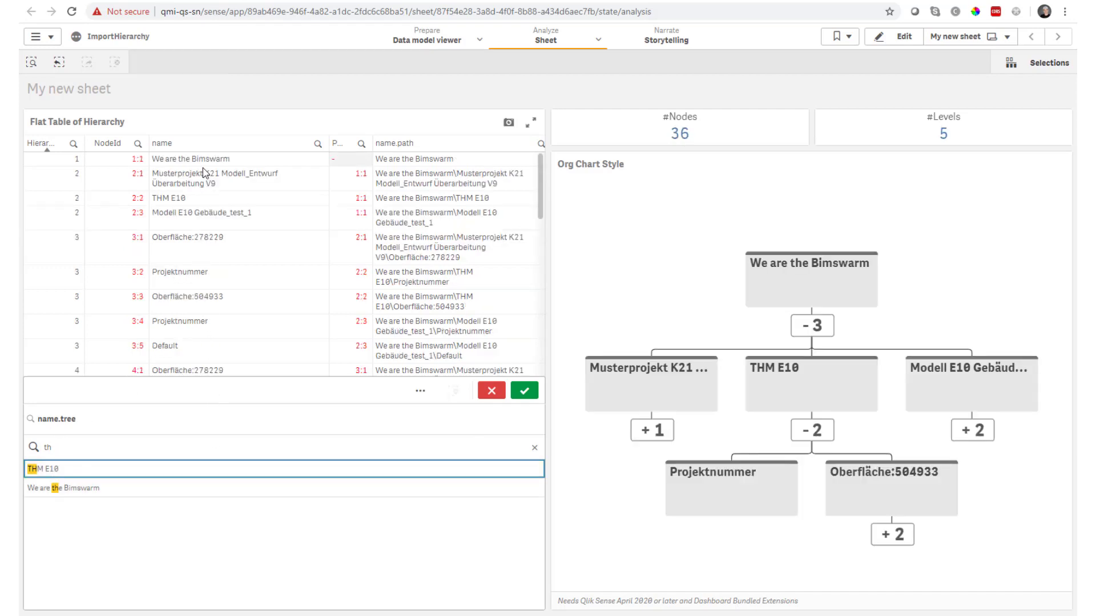
pyautogui.click(317, 144)
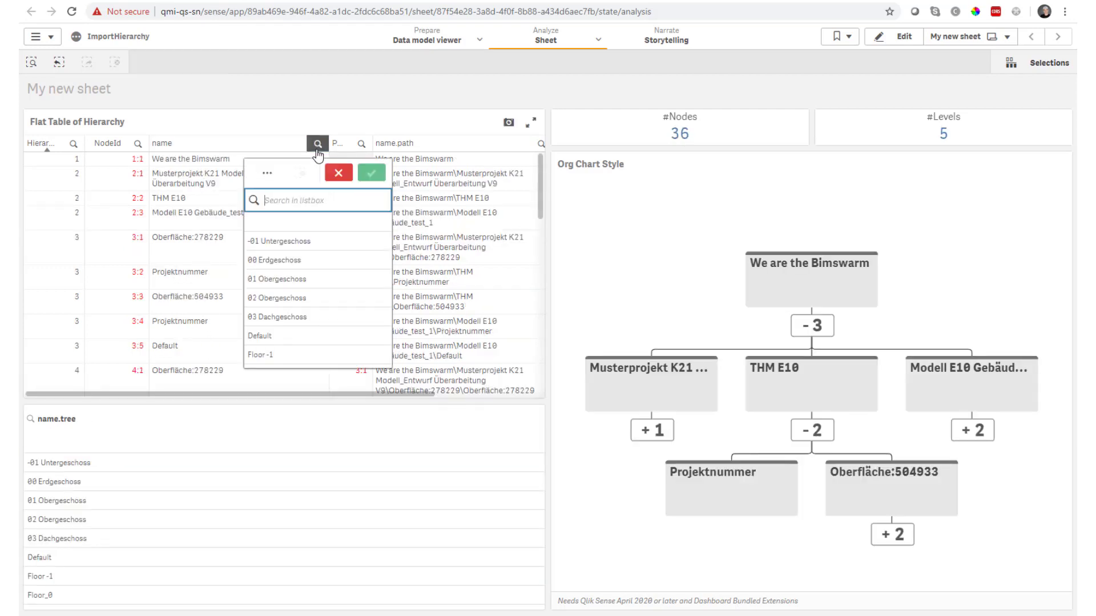
pyautogui.write('THM')
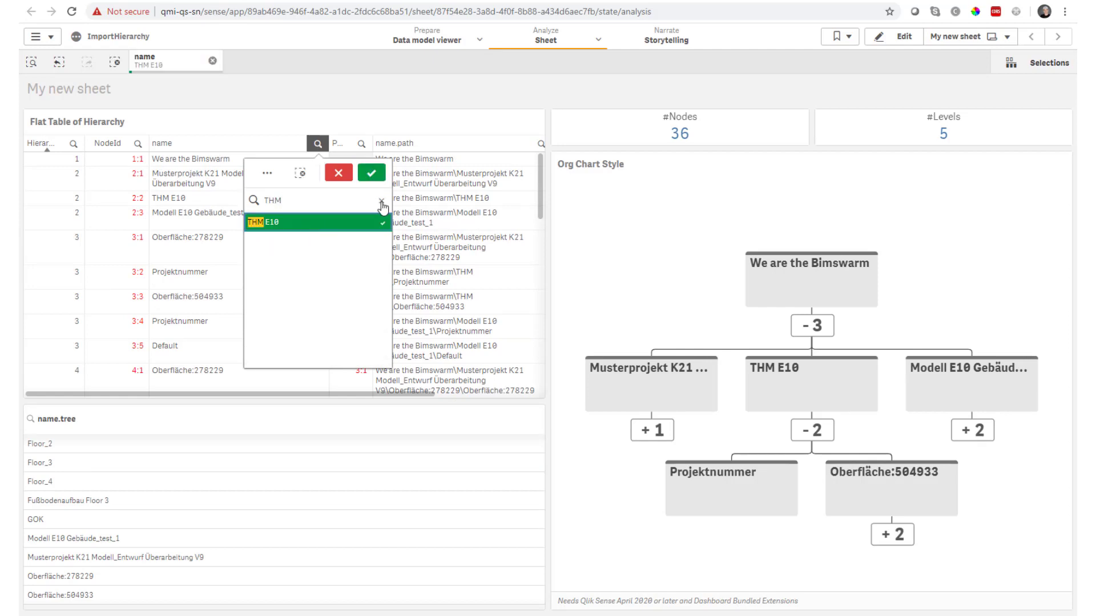
pyautogui.click(371, 173)
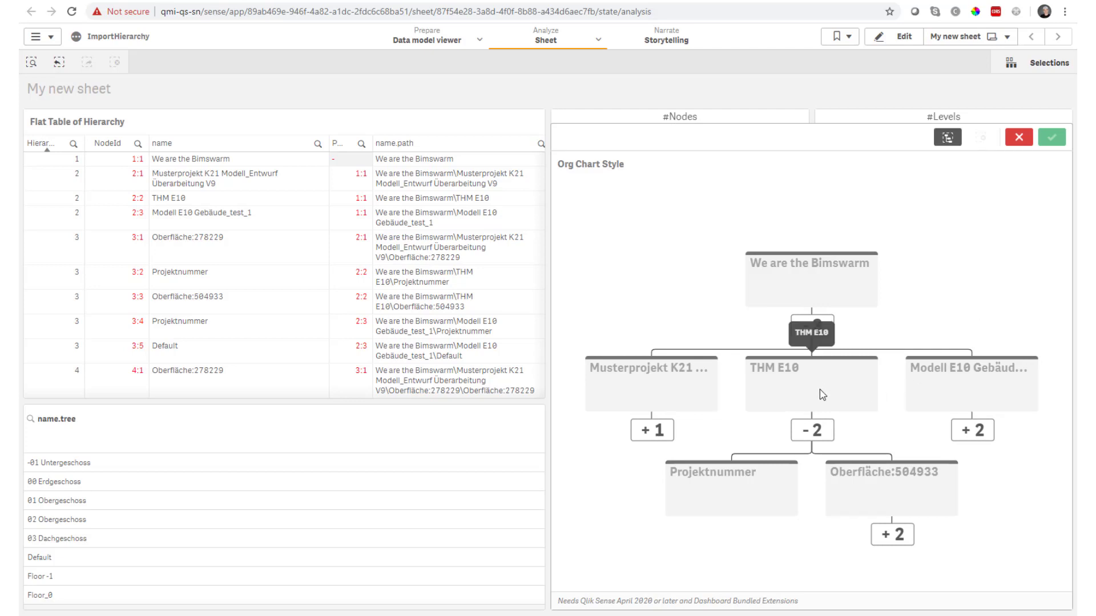
# Select THM E10, then Modell E10 Gebäude_test_1 in the org chart, listing its 13 nodes
pyautogui.click(809, 384)
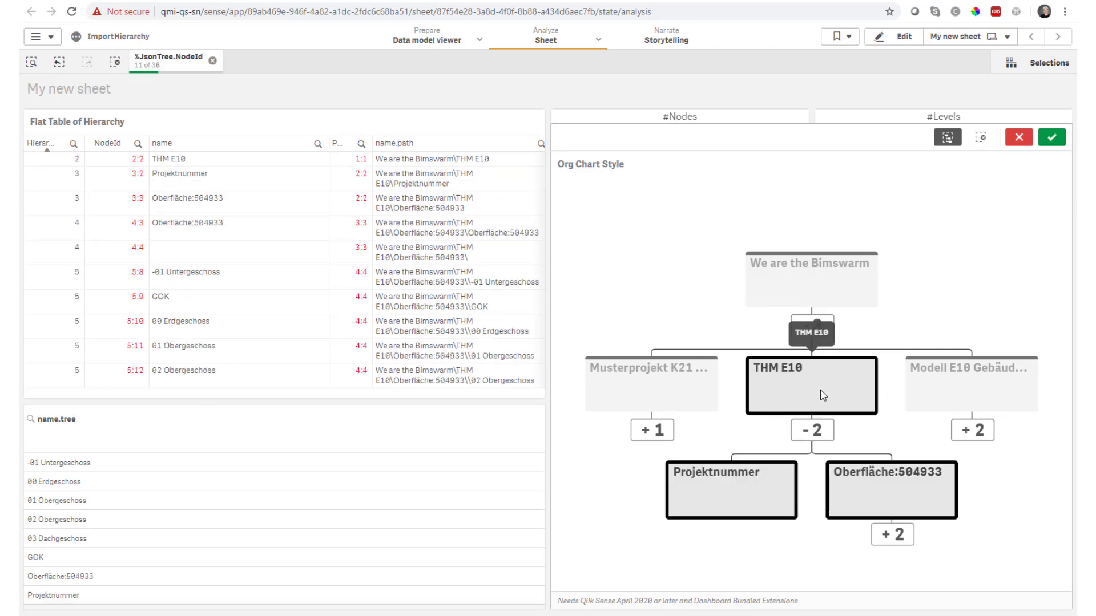
pyautogui.click(810, 332)
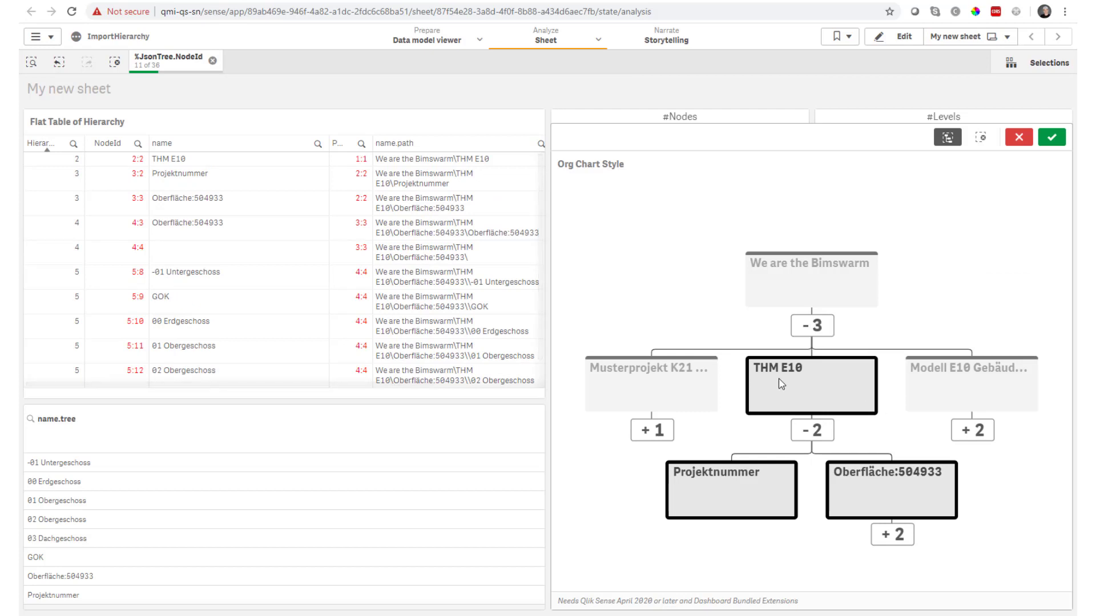
pyautogui.moveTo(875, 509)
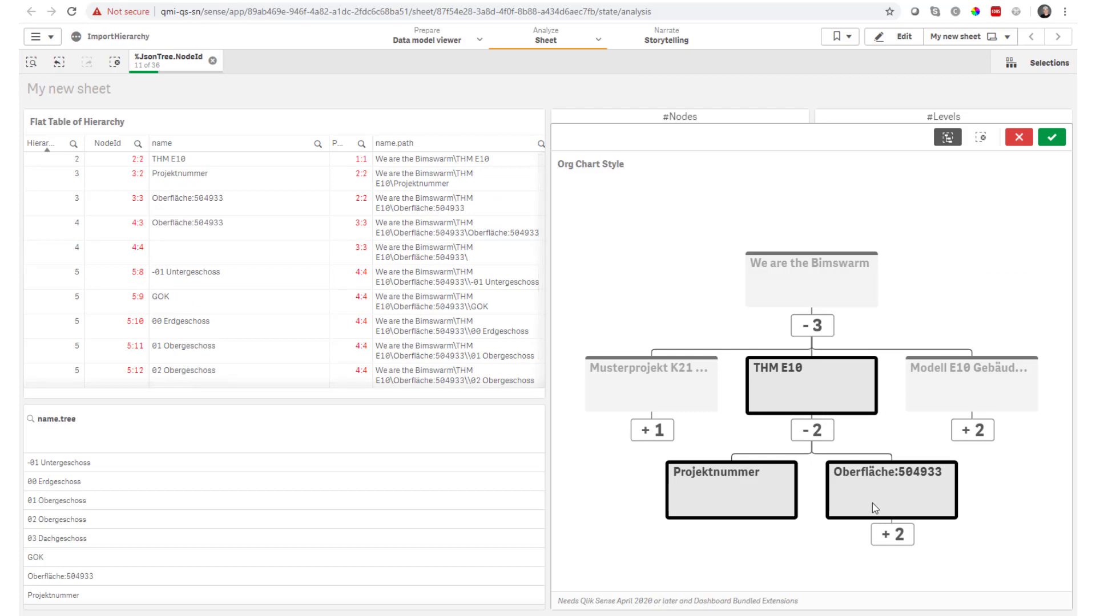
pyautogui.moveTo(670, 396)
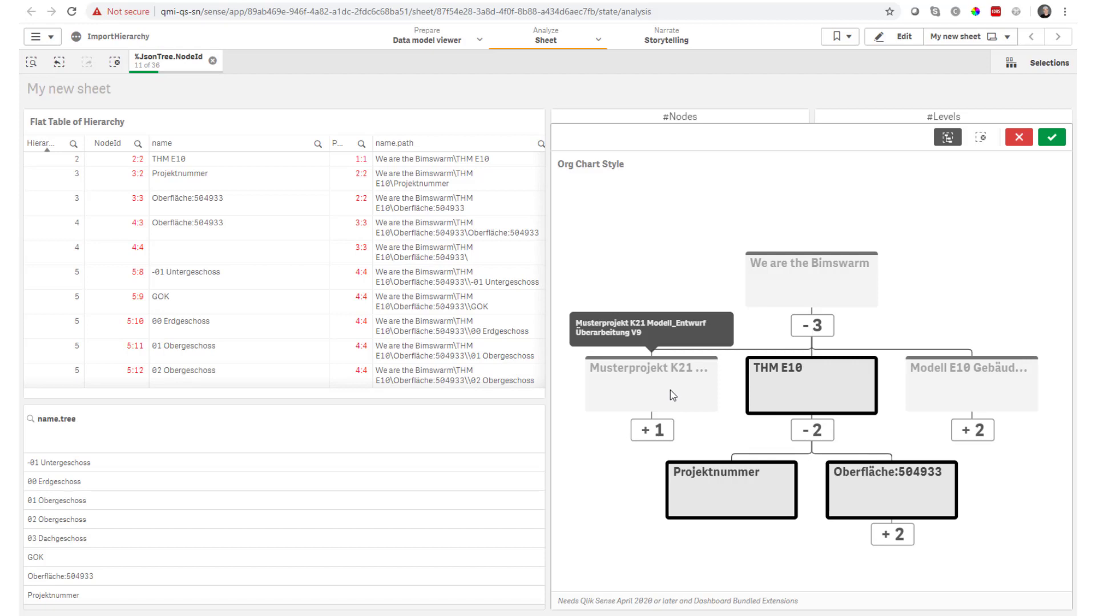
pyautogui.click(970, 384)
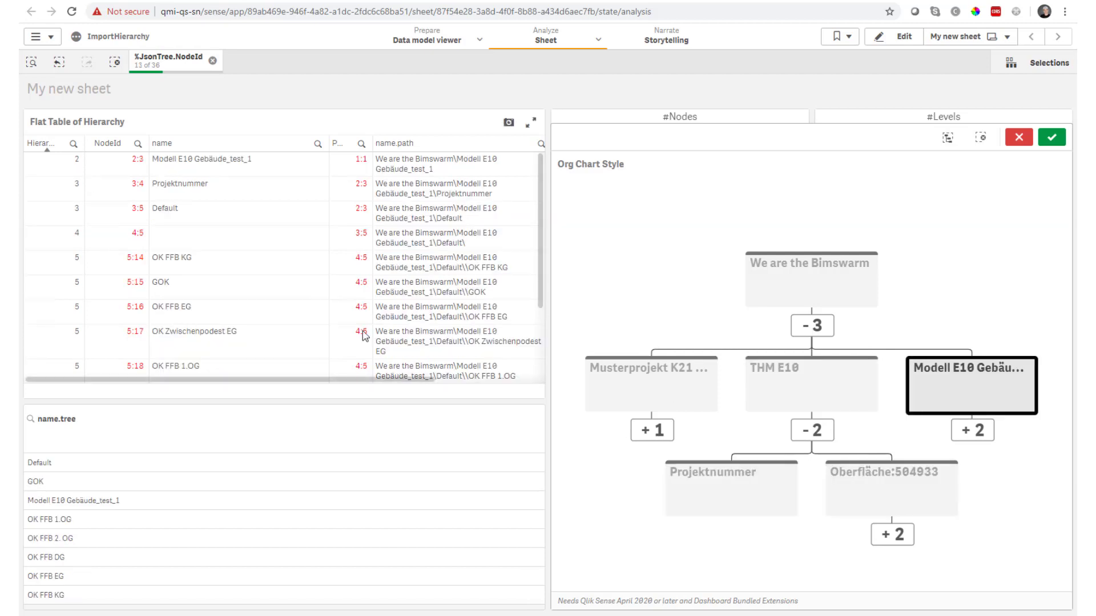
pyautogui.scroll(-3)
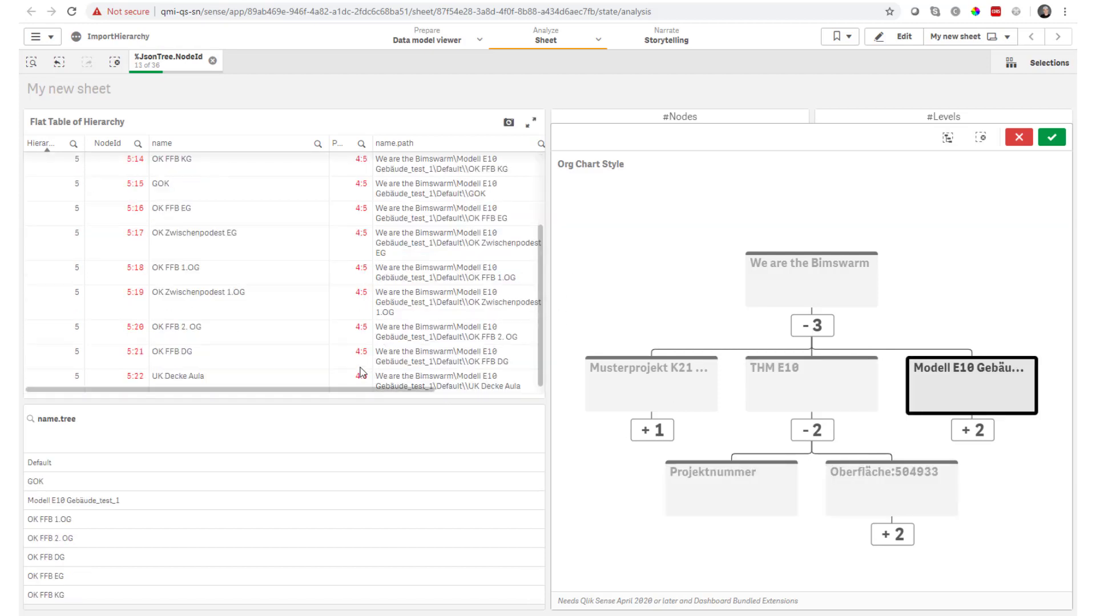